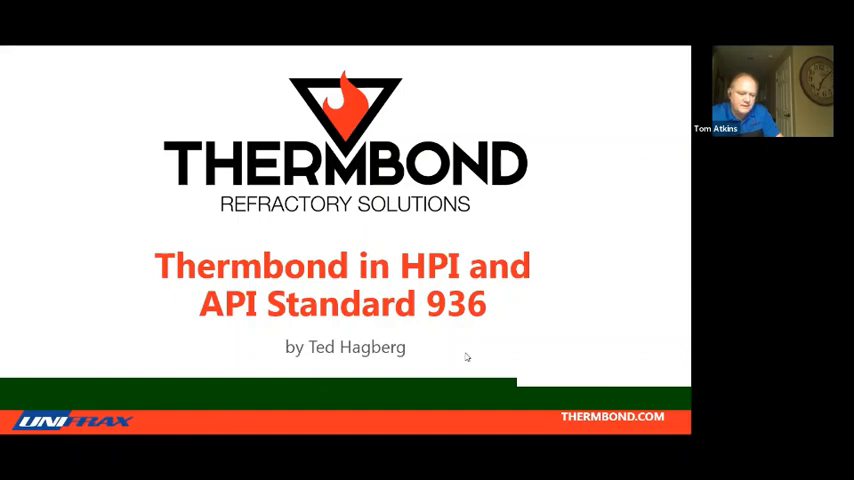
{"action": "mouse_move", "coordinate": [470, 362]}
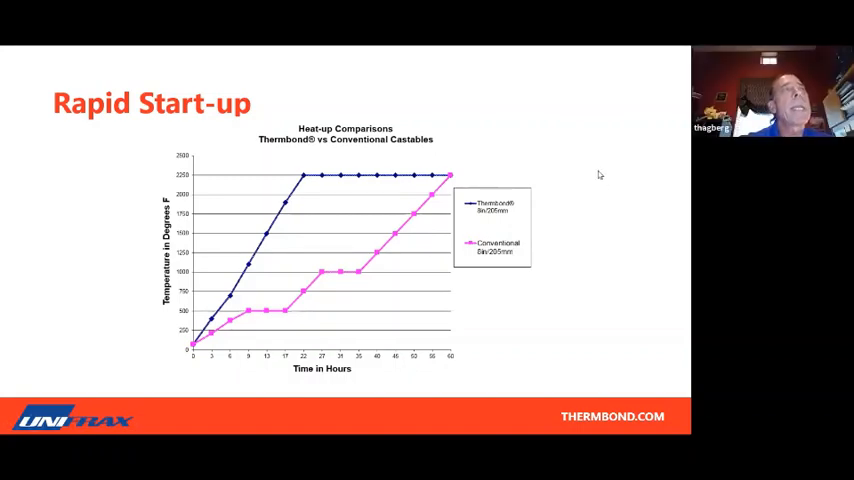
{"action": "mouse_move", "coordinate": [474, 96]}
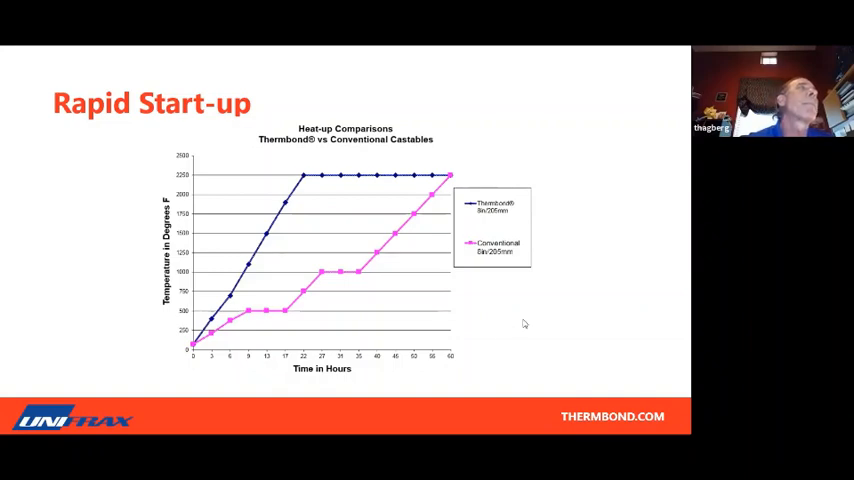
{"action": "mouse_move", "coordinate": [464, 135]}
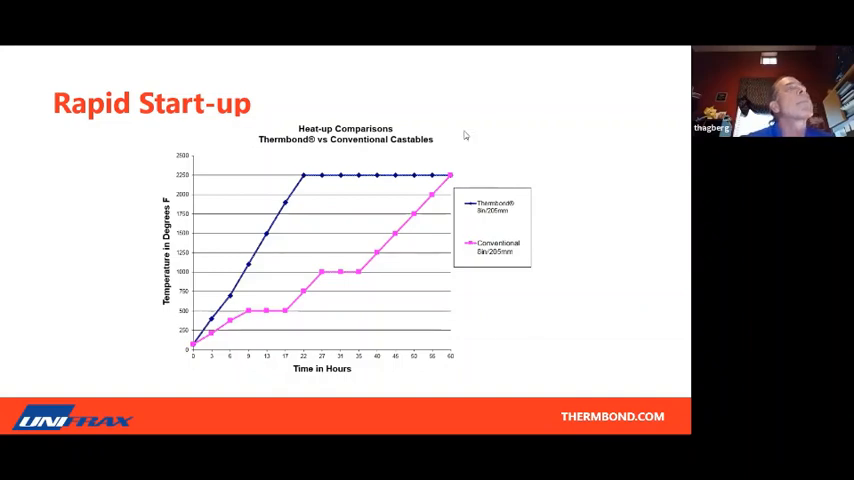
{"action": "mouse_move", "coordinate": [650, 313]}
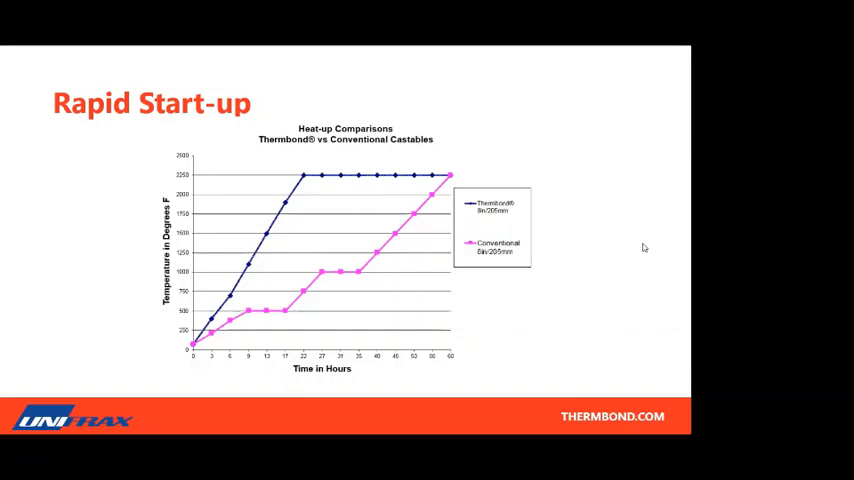
Exit the full-screen slide show back to the editing view with Esc
{"action": "key", "text": "Escape"}
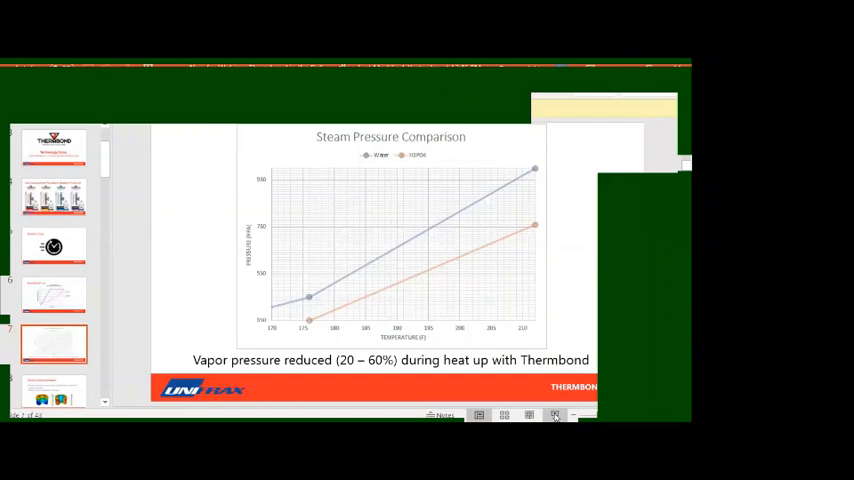
Restart the slide show full screen from the Steam Pressure Comparison slide
{"action": "left_click", "coordinate": [555, 415]}
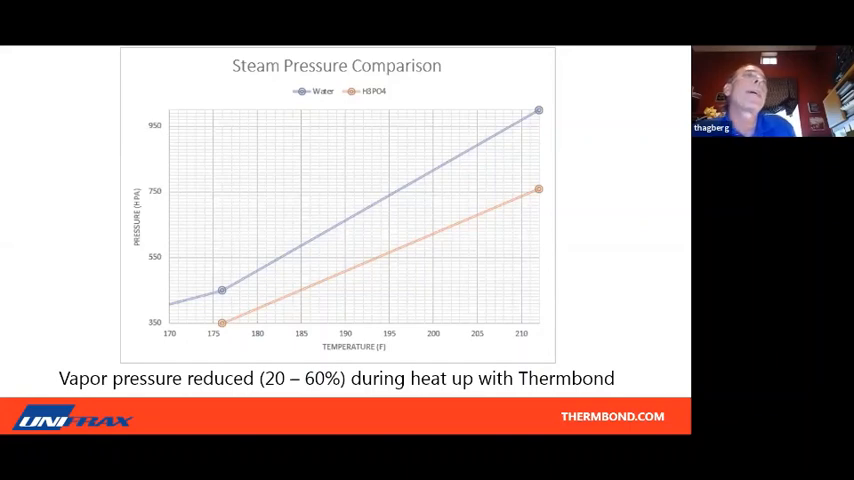
{"action": "mouse_move", "coordinate": [632, 267]}
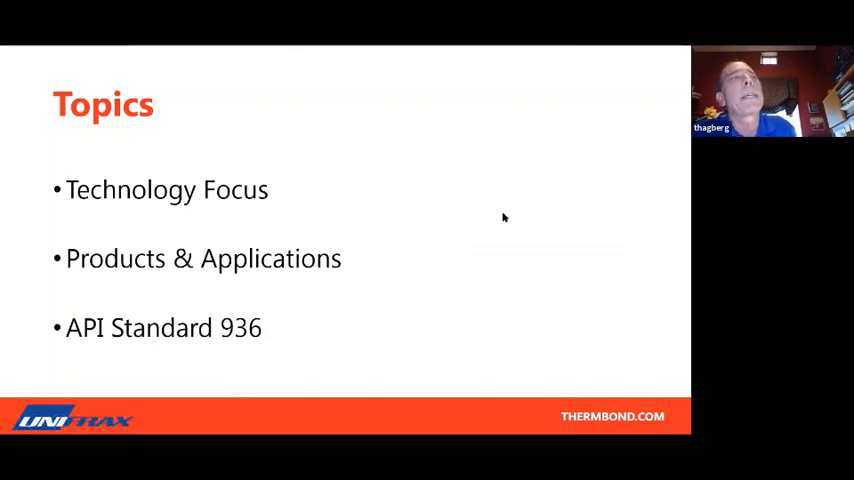
{"action": "mouse_move", "coordinate": [457, 301]}
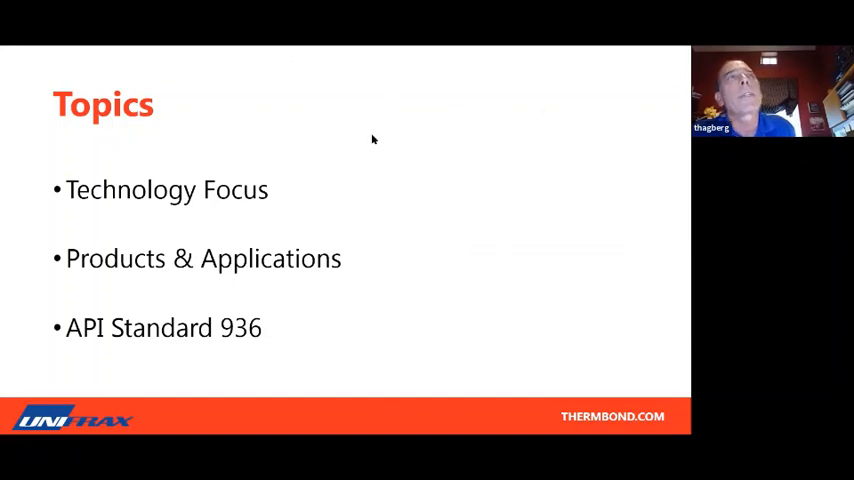
{"action": "mouse_move", "coordinate": [371, 312]}
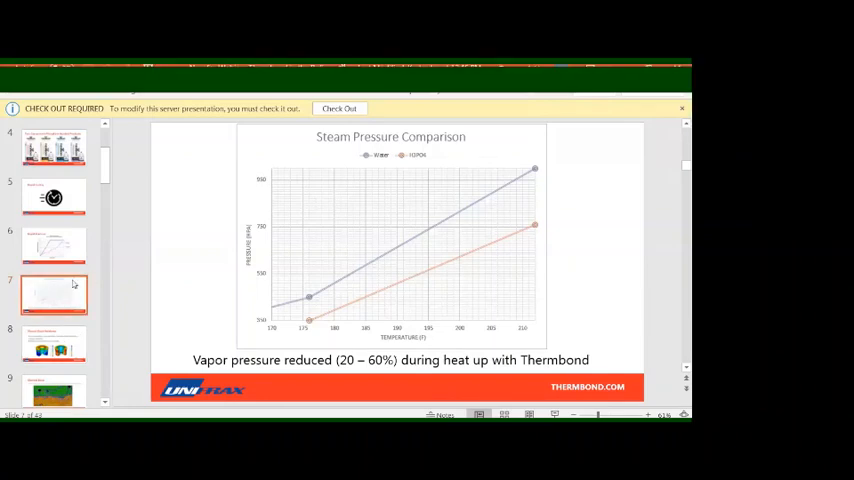
{"action": "mouse_move", "coordinate": [68, 295]}
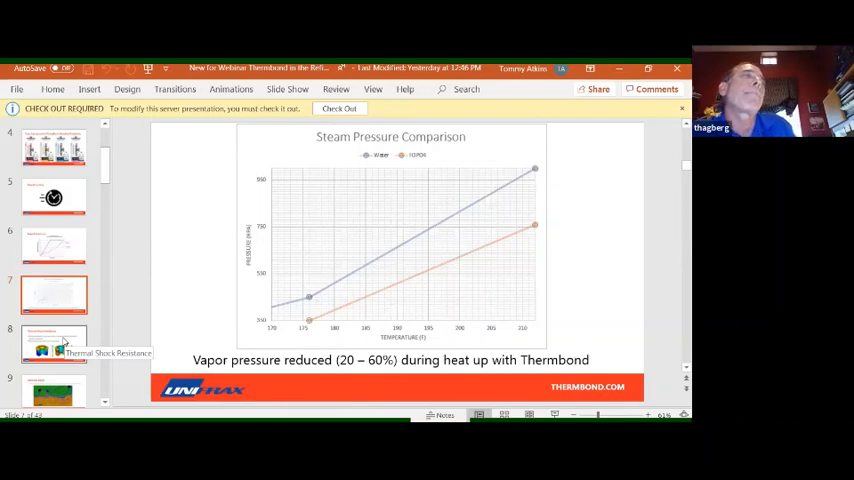
{"action": "left_click", "coordinate": [54, 343]}
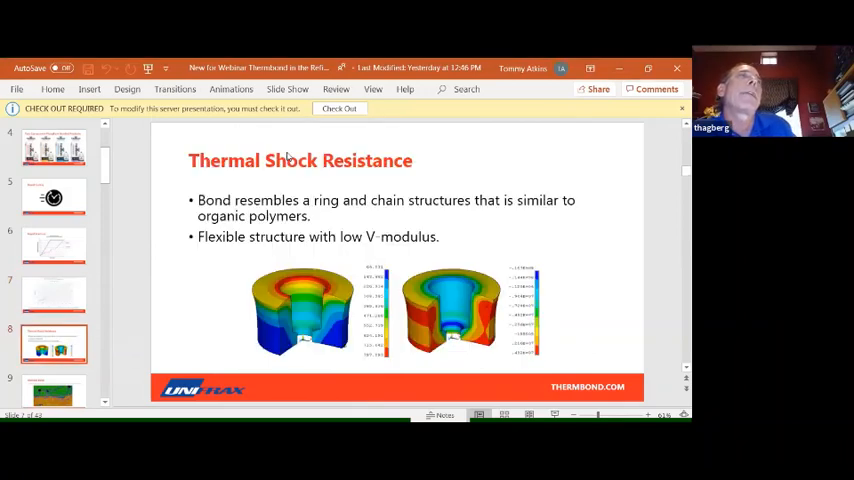
{"action": "mouse_move", "coordinate": [462, 138]}
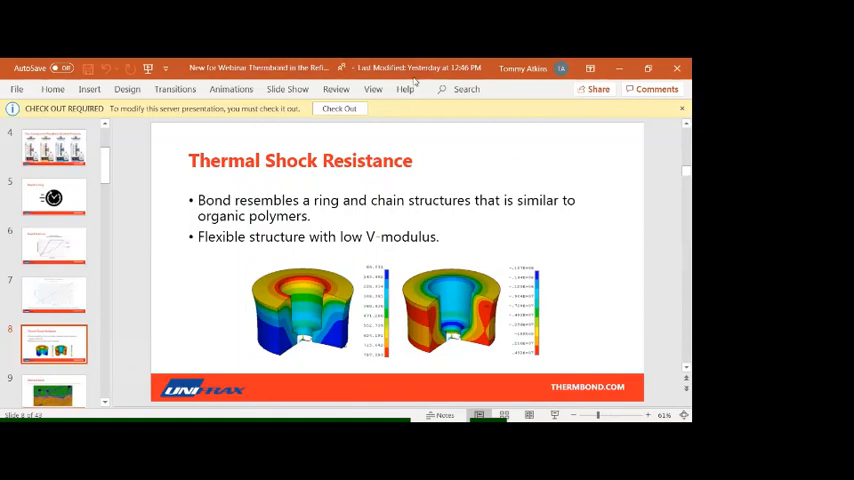
{"action": "mouse_move", "coordinate": [656, 243]}
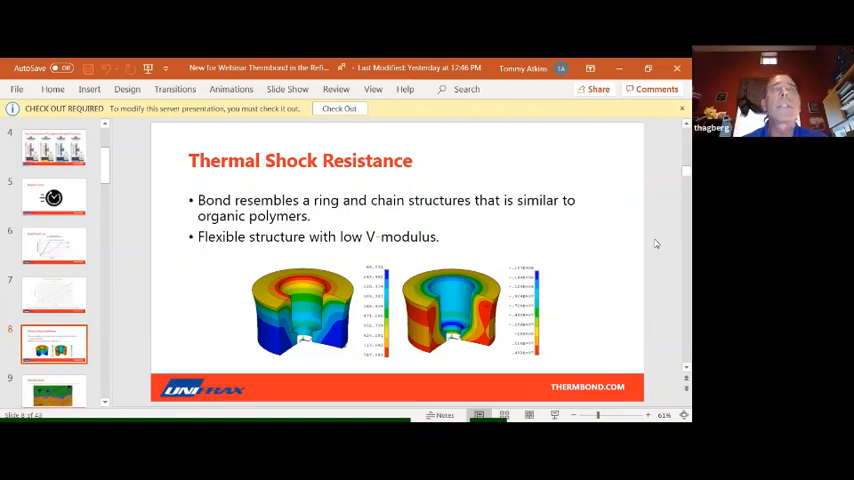
{"action": "mouse_move", "coordinate": [557, 207]}
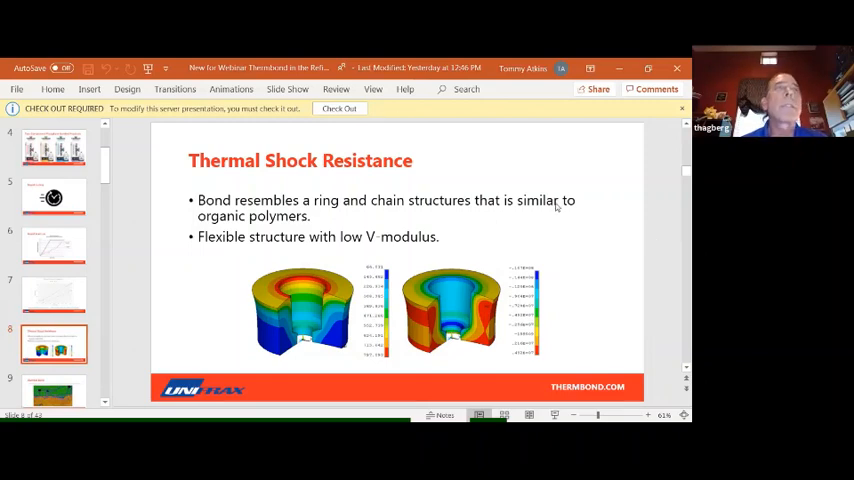
{"action": "mouse_move", "coordinate": [660, 248]}
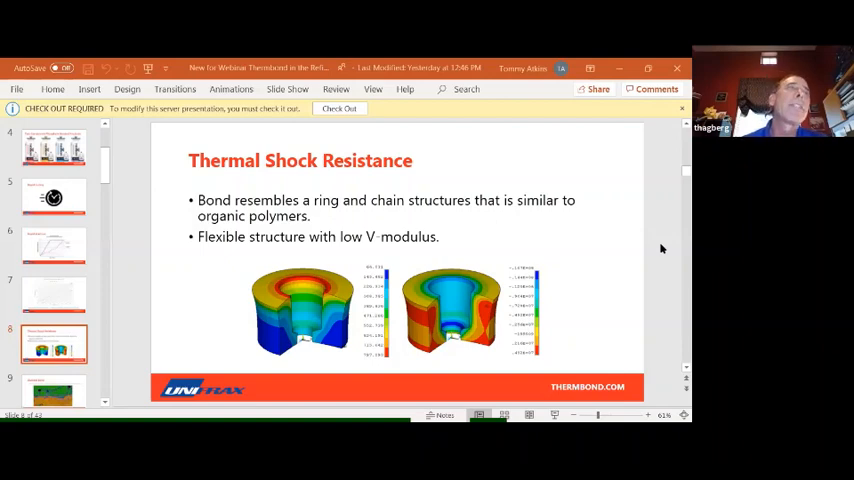
{"action": "mouse_move", "coordinate": [650, 248]}
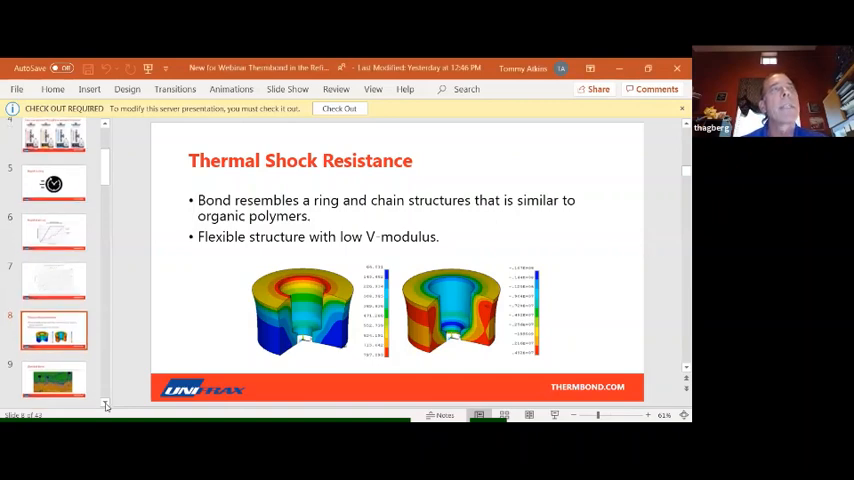
{"action": "scroll", "scroll_direction": "down", "scroll_amount": 3}
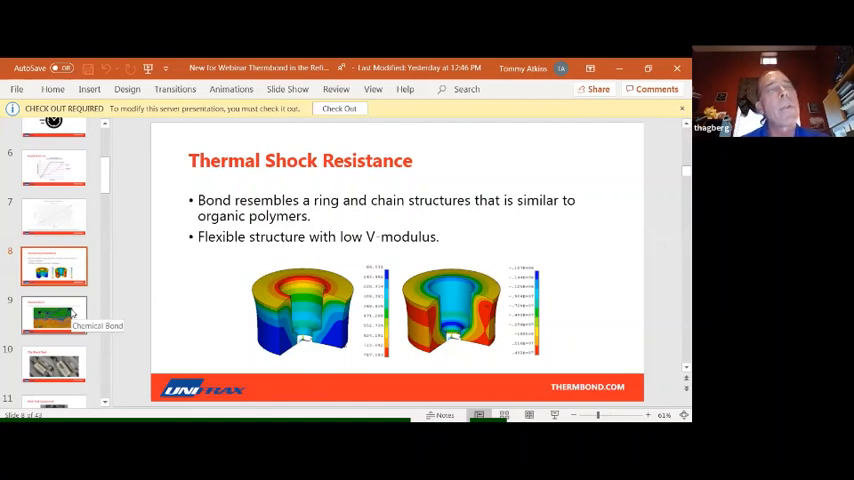
Select slide 9, Chemical Bond, in the thumbnail pane
{"action": "left_click", "coordinate": [54, 313]}
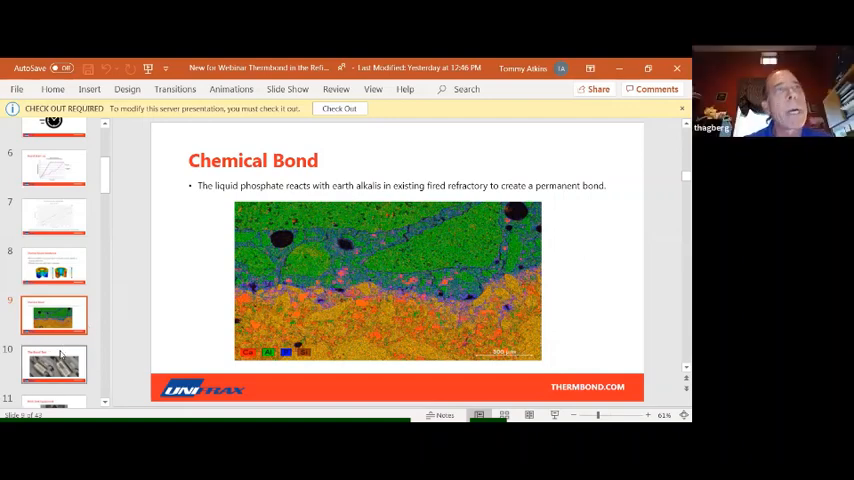
Select slide 10, The Bond Test, in the thumbnail pane
{"action": "left_click", "coordinate": [54, 363]}
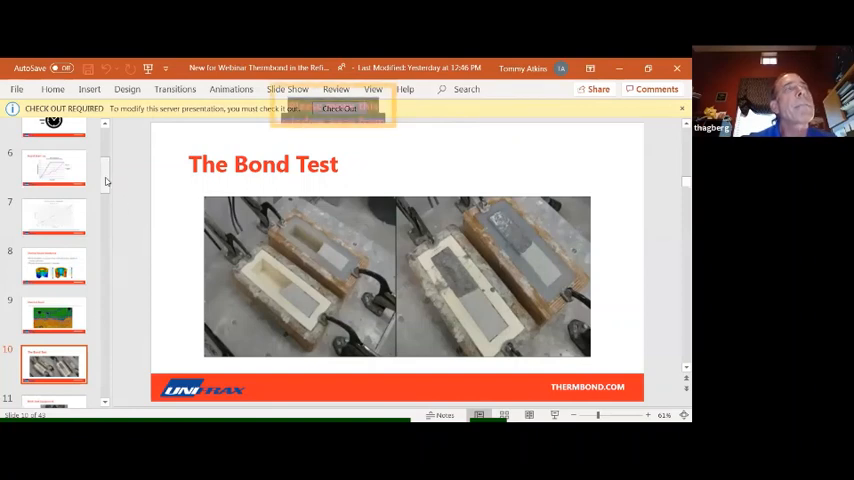
Select slide 11, MOR Test Equipment, in the thumbnail pane
{"action": "left_click", "coordinate": [54, 193]}
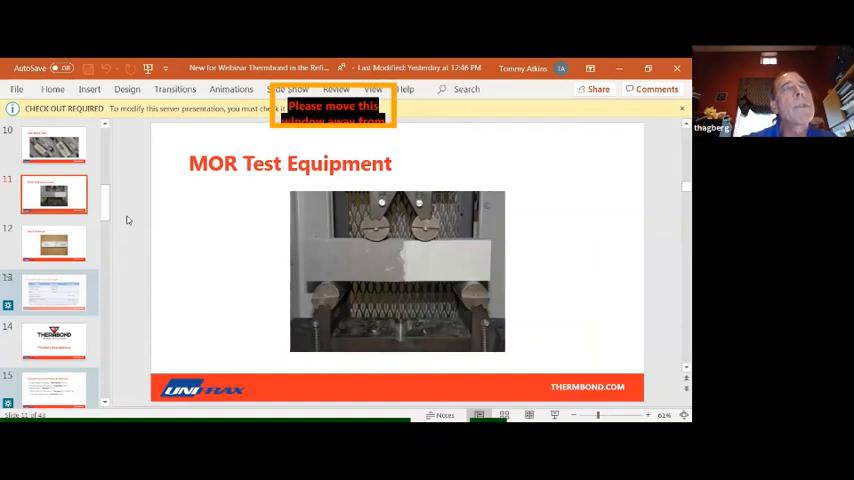
{"action": "mouse_move", "coordinate": [477, 154]}
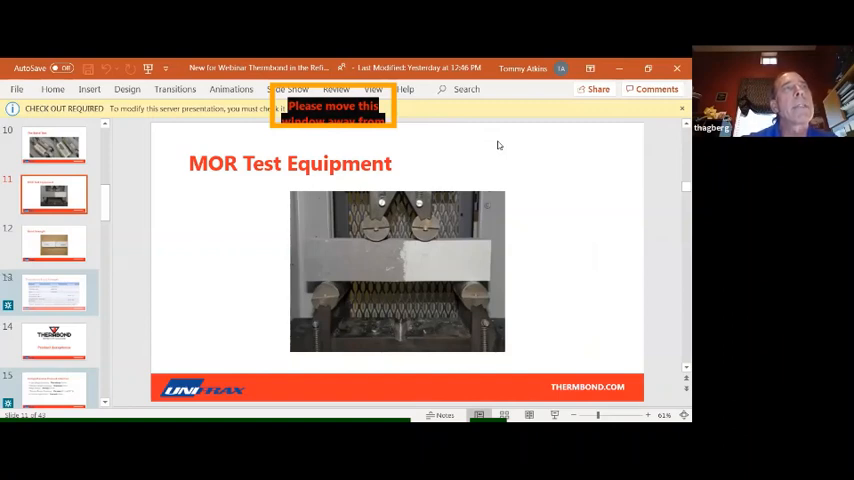
{"action": "mouse_move", "coordinate": [124, 262]}
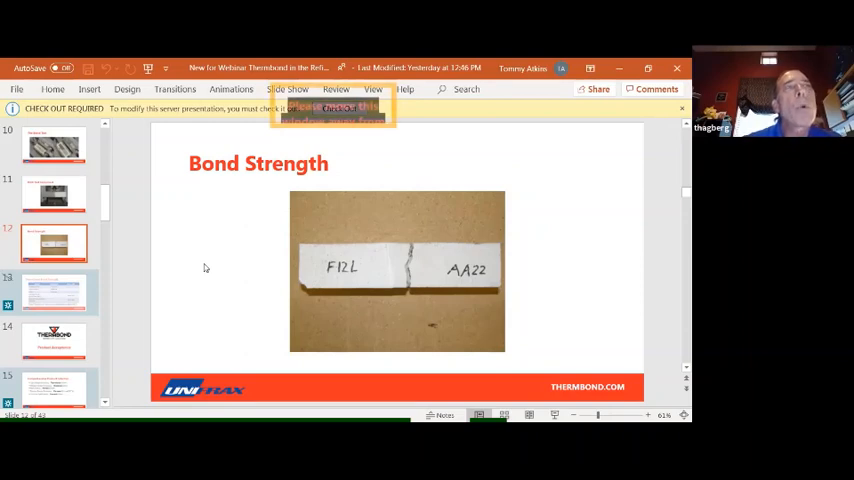
{"action": "mouse_move", "coordinate": [268, 215]}
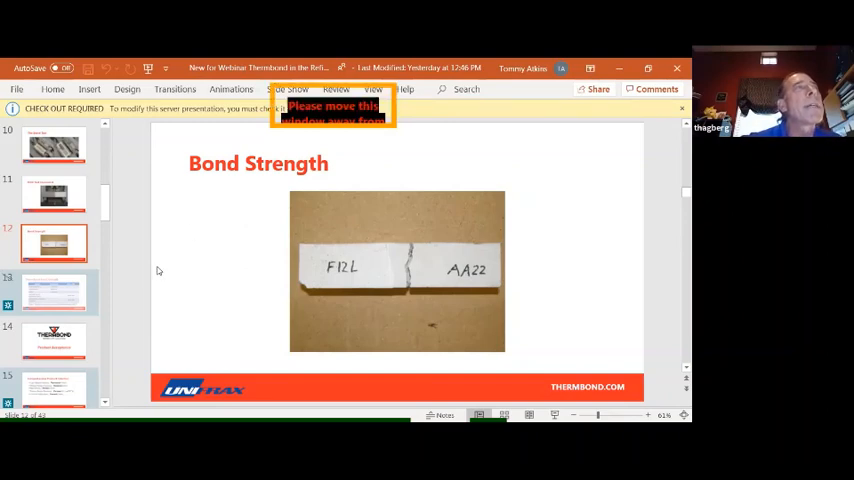
{"action": "mouse_move", "coordinate": [252, 229]}
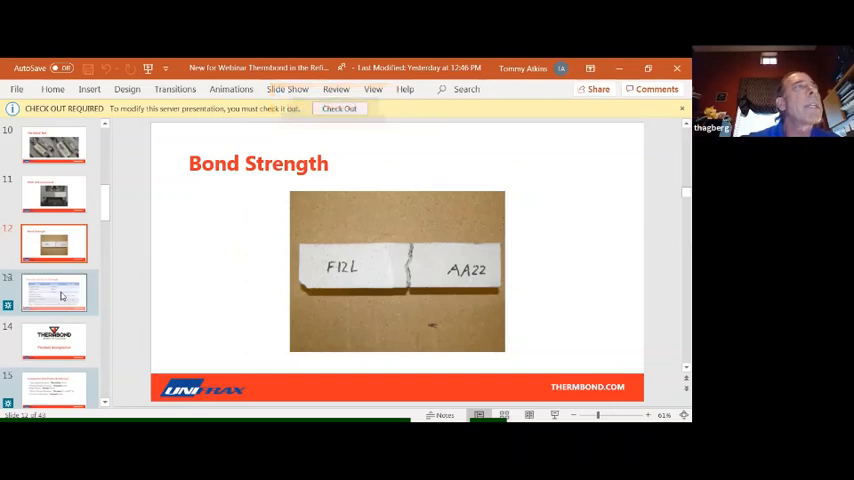
{"action": "mouse_move", "coordinate": [54, 293]}
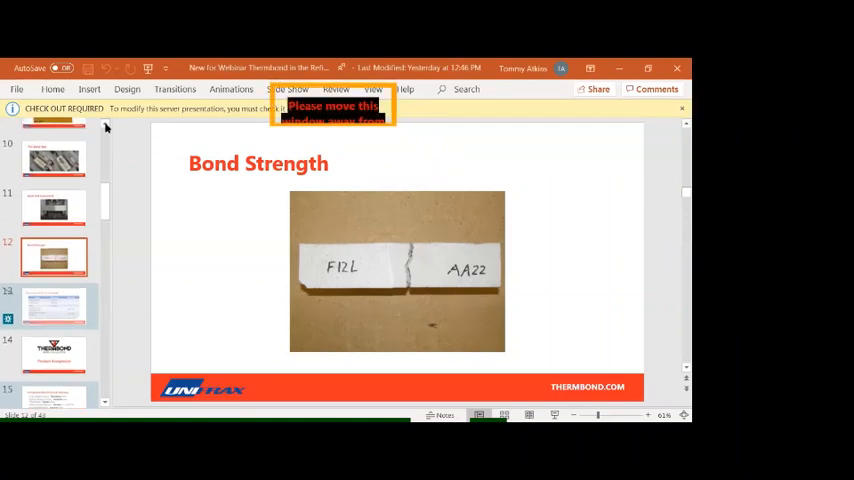
Scroll the thumbnails up and select slide 8, Thermal Shock Resistance
{"action": "scroll", "scroll_direction": "up", "scroll_amount": 3}
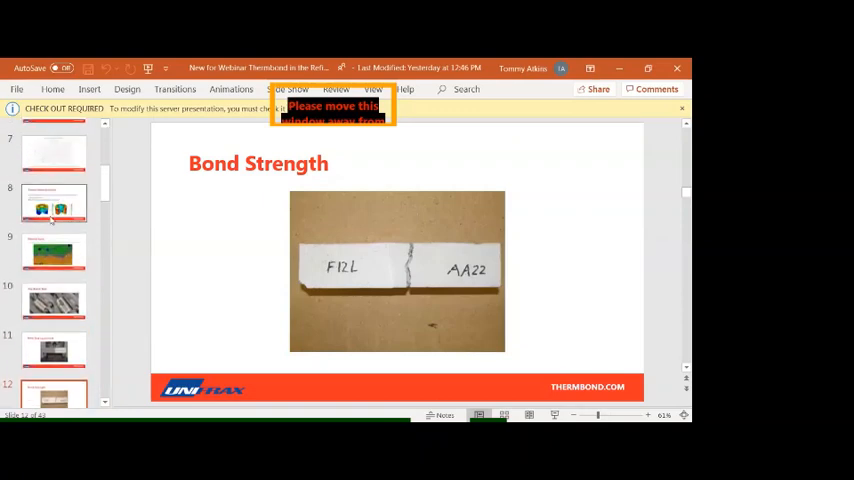
{"action": "left_click", "coordinate": [54, 203]}
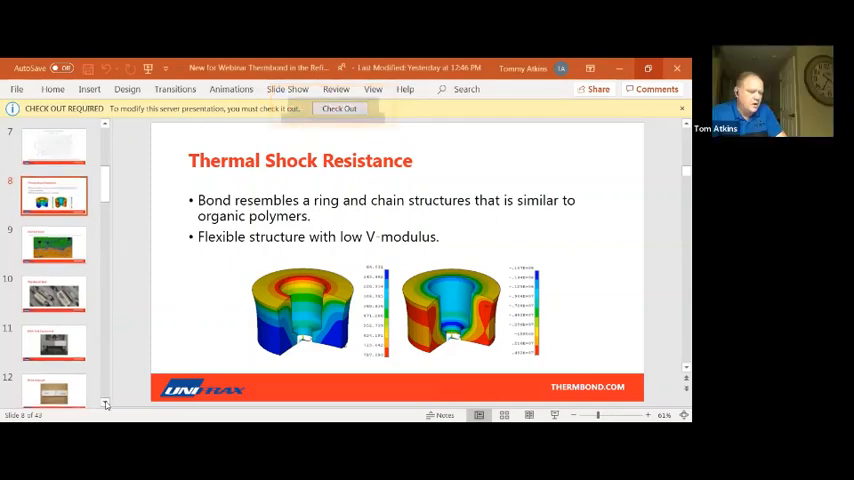
Scroll the thumbnails down and select slide 13, Thermbond Bond Strength
{"action": "scroll", "scroll_direction": "down", "scroll_amount": 3}
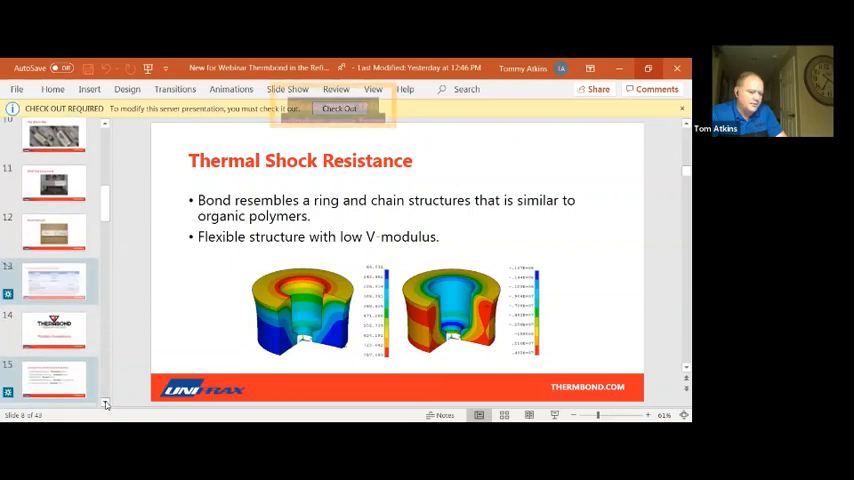
{"action": "scroll", "scroll_direction": "down", "scroll_amount": 3}
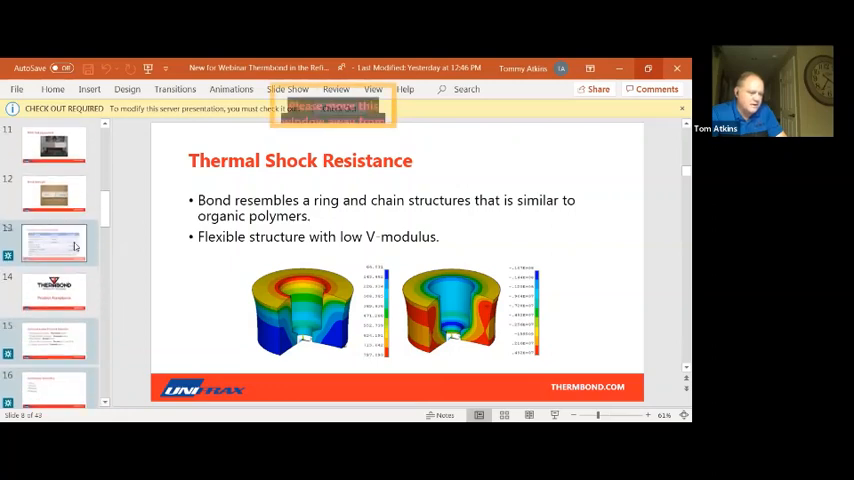
{"action": "left_click", "coordinate": [54, 240]}
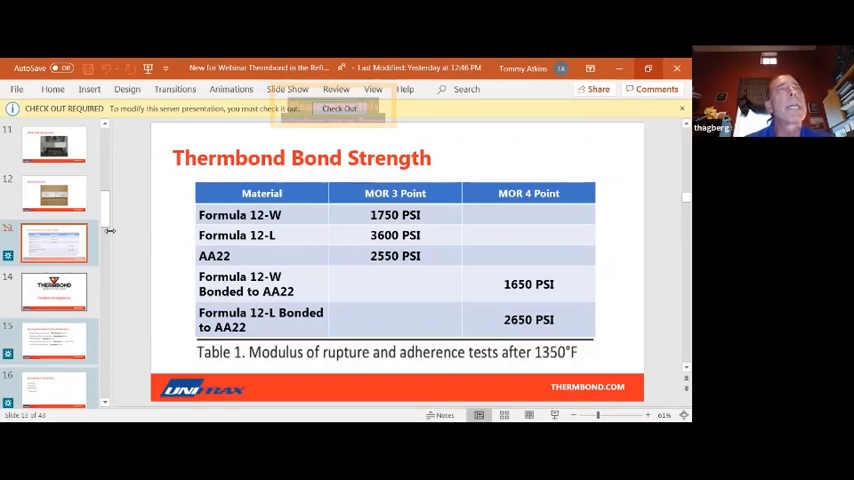
{"action": "mouse_move", "coordinate": [55, 290]}
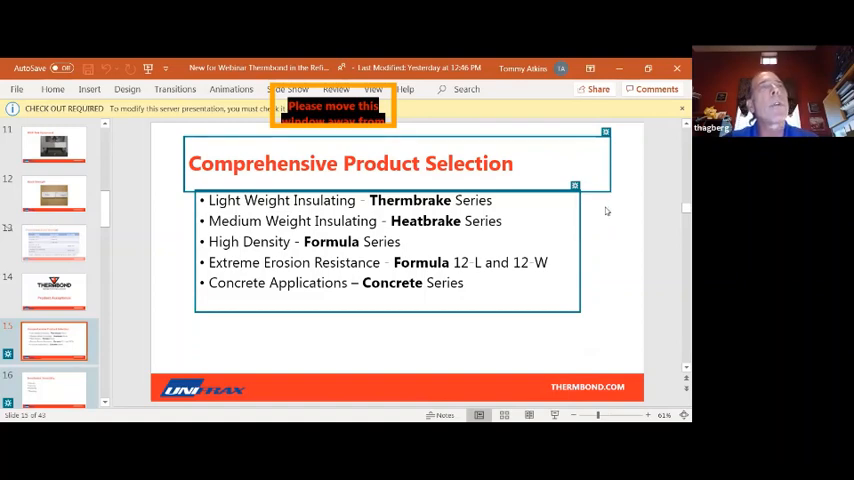
{"action": "mouse_move", "coordinate": [425, 84]}
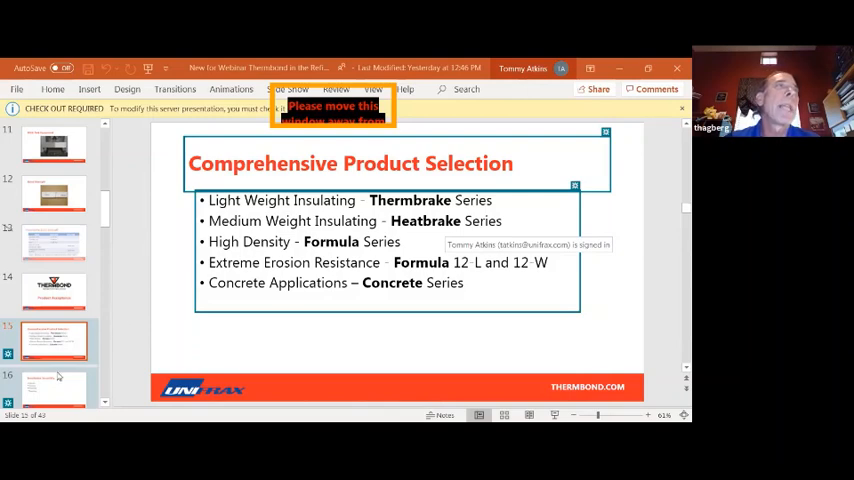
{"action": "mouse_move", "coordinate": [105, 237]}
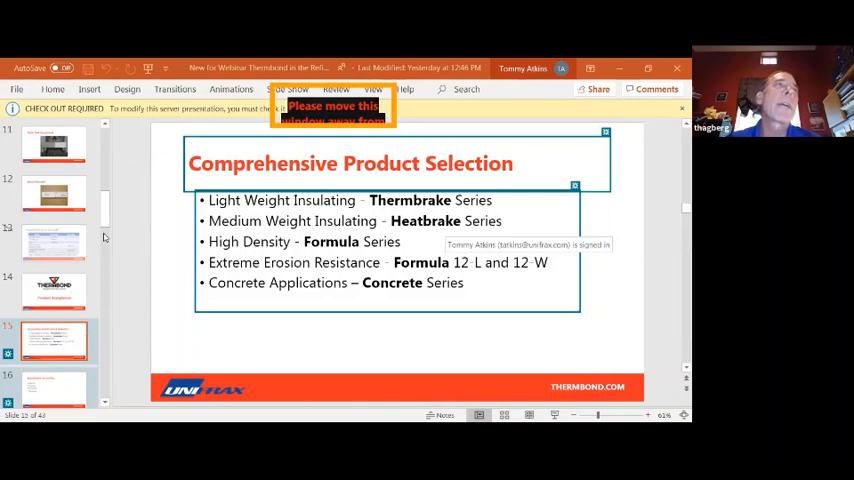
Scroll the thumbnail pane down past slide 15, Comprehensive Product Selection
{"action": "scroll", "scroll_direction": "down", "scroll_amount": 3}
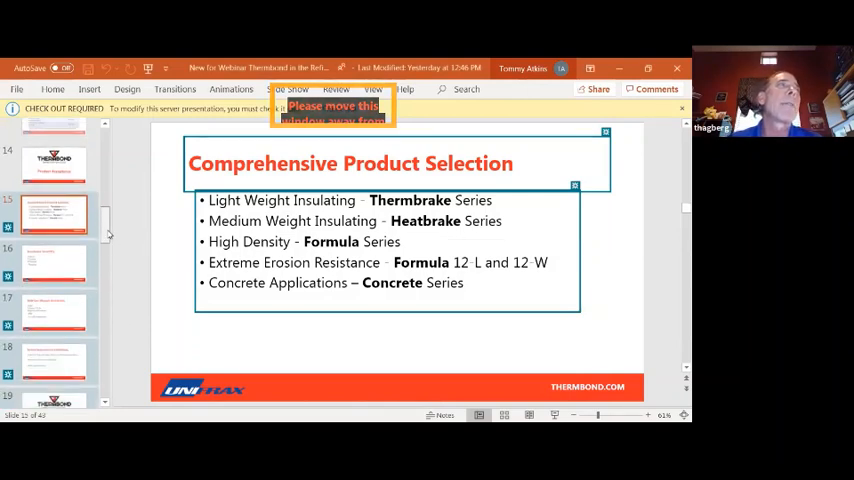
{"action": "scroll", "scroll_direction": "down", "scroll_amount": 3}
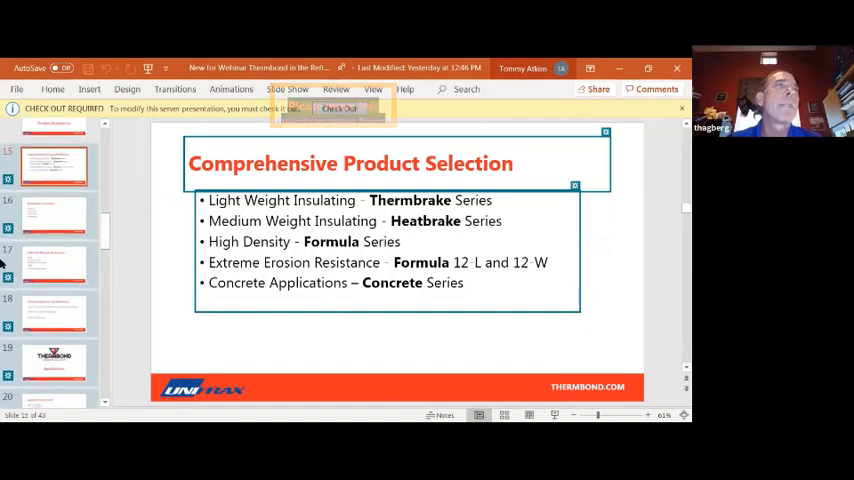
{"action": "mouse_move", "coordinate": [54, 213]}
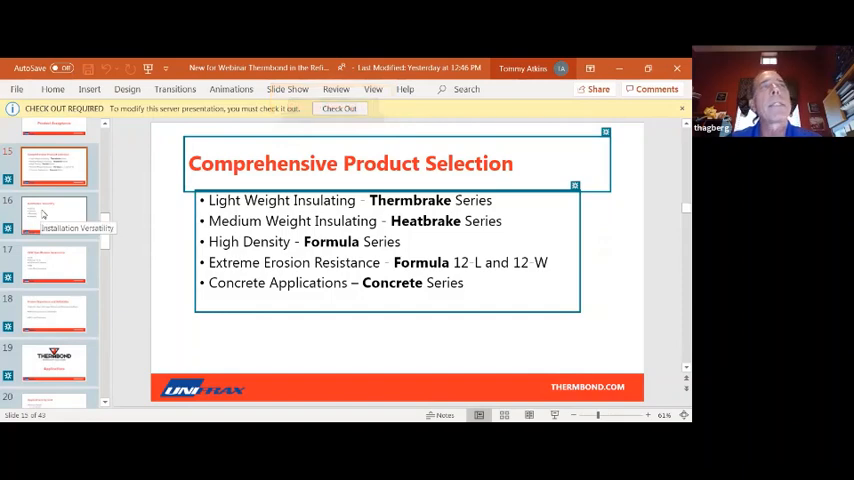
Select slide 16, Installation Versatility, in the thumbnail pane
{"action": "left_click", "coordinate": [54, 213]}
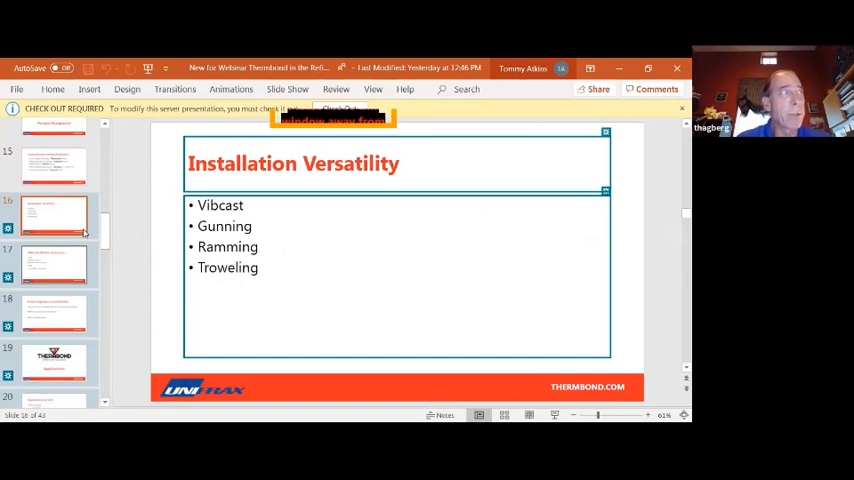
{"action": "mouse_move", "coordinate": [60, 263]}
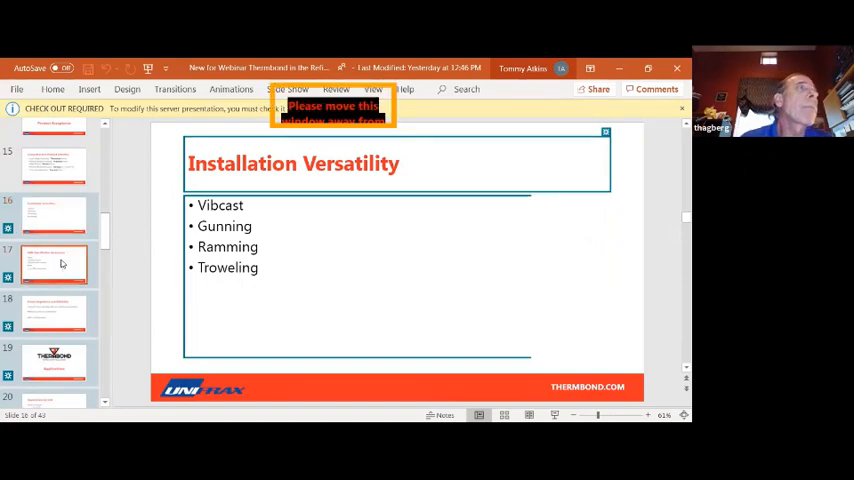
Select slide 17, OEM Specification Acceptance, in the thumbnail pane
{"action": "left_click", "coordinate": [54, 264]}
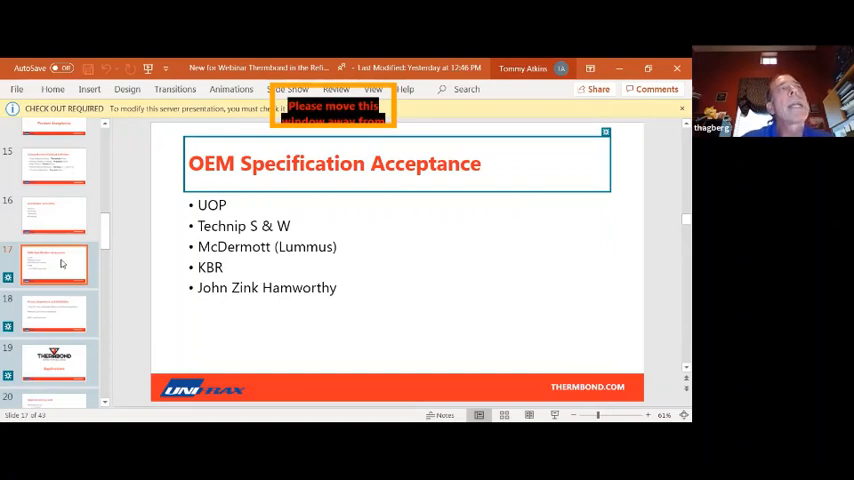
{"action": "mouse_move", "coordinate": [55, 315]}
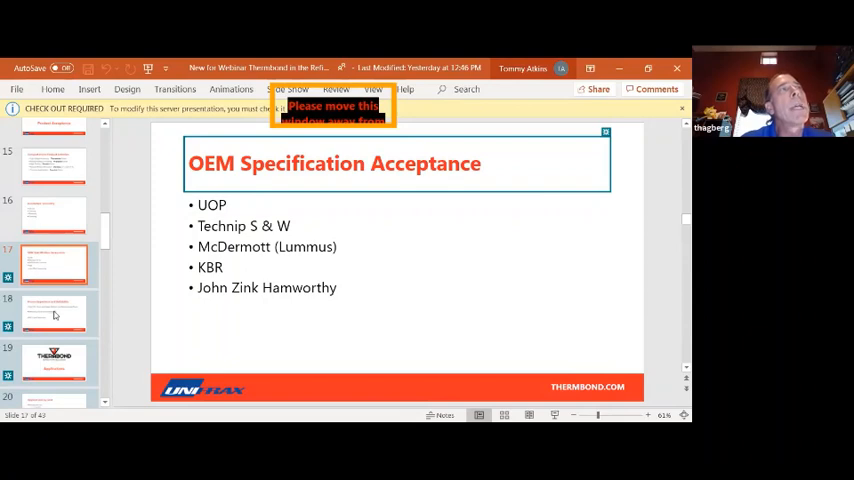
{"action": "mouse_move", "coordinate": [55, 313]}
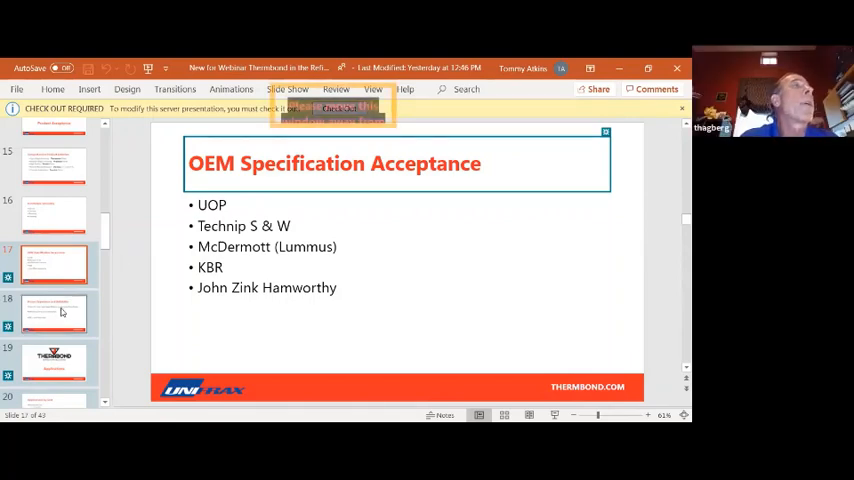
Show slide 18, Proven Experience and Reliability, citing 20+ years with major refiners and EPCs
{"action": "left_click", "coordinate": [54, 312]}
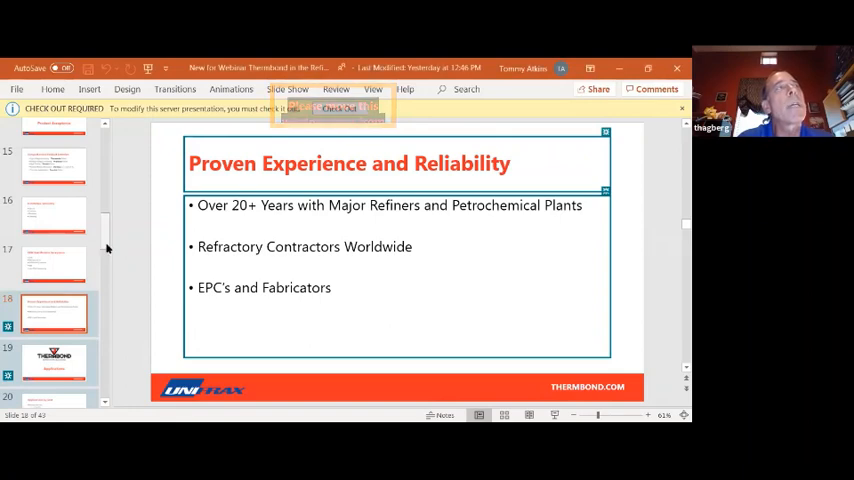
{"action": "scroll", "scroll_direction": "down", "scroll_amount": 3}
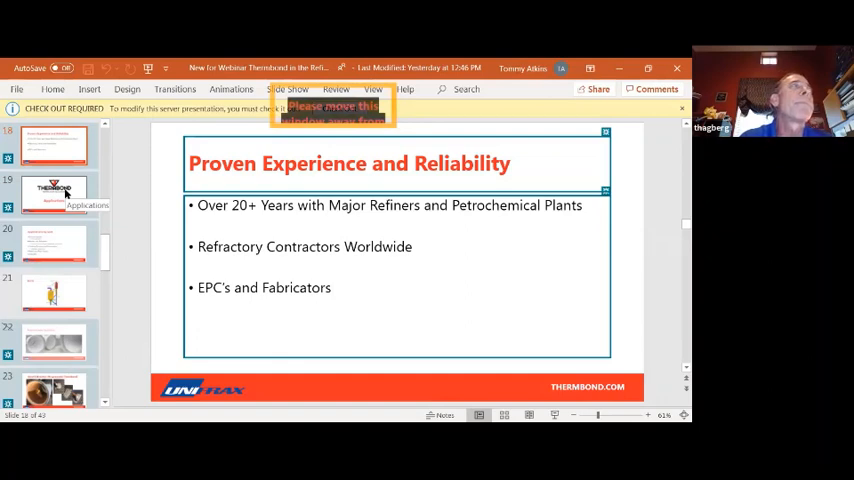
{"action": "left_click", "coordinate": [54, 194]}
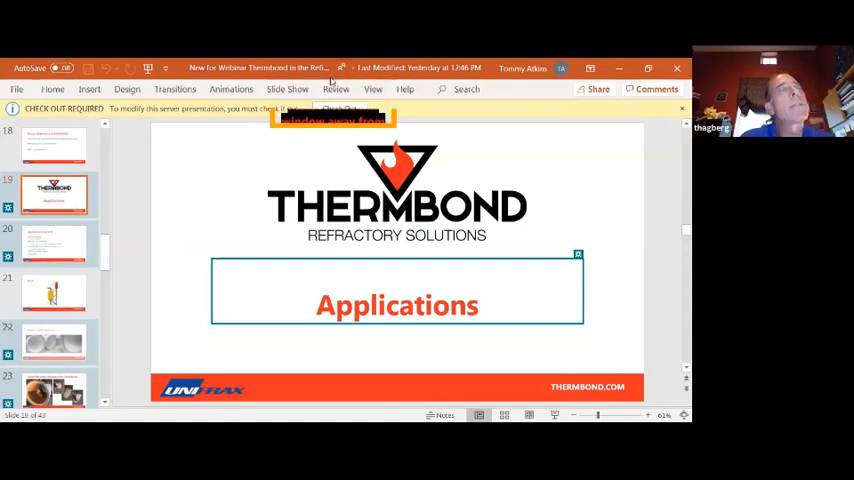
{"action": "mouse_move", "coordinate": [268, 198]}
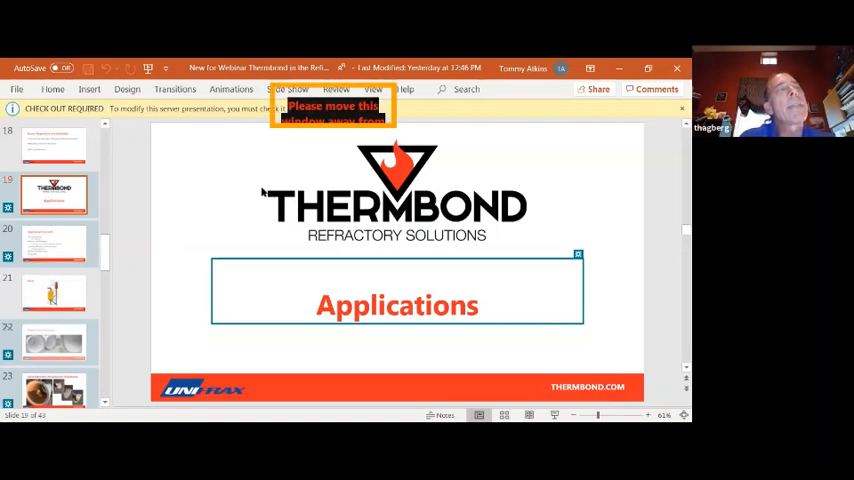
{"action": "mouse_move", "coordinate": [238, 178]}
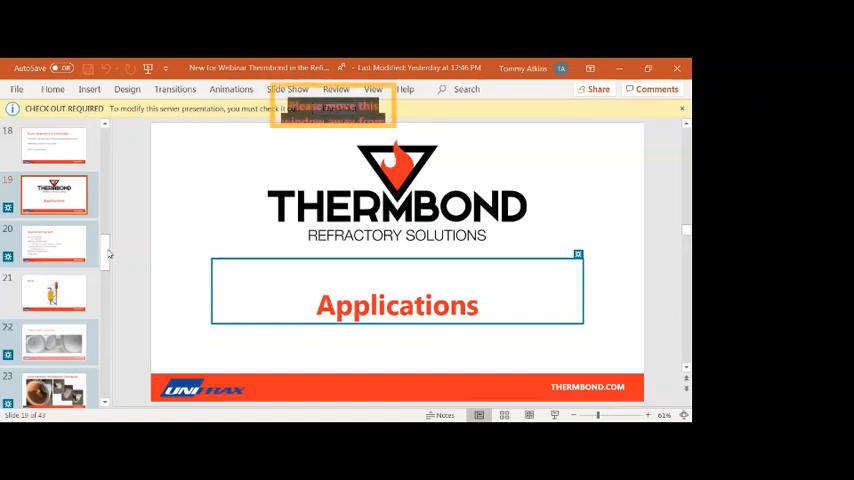
{"action": "scroll", "scroll_direction": "up", "scroll_amount": 3}
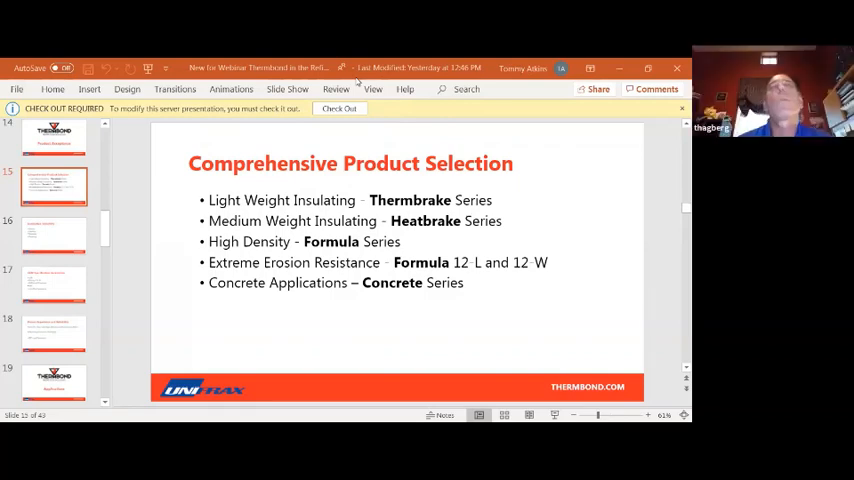
{"action": "mouse_move", "coordinate": [462, 145]}
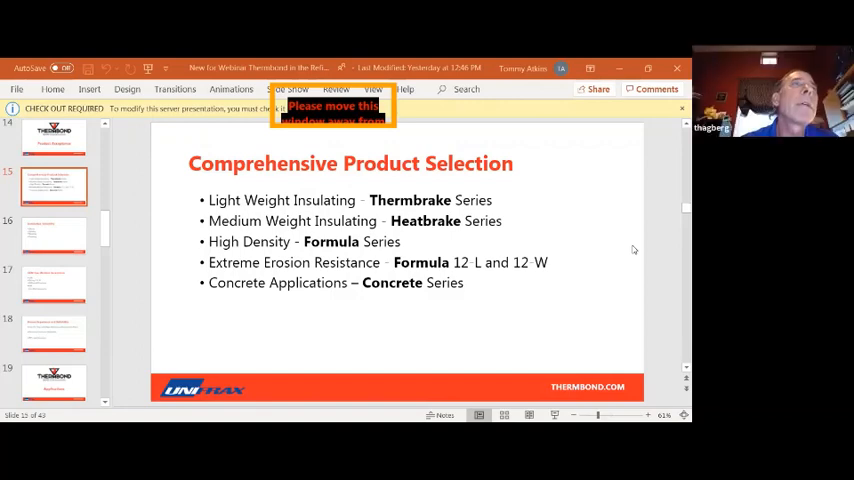
{"action": "mouse_move", "coordinate": [596, 208]}
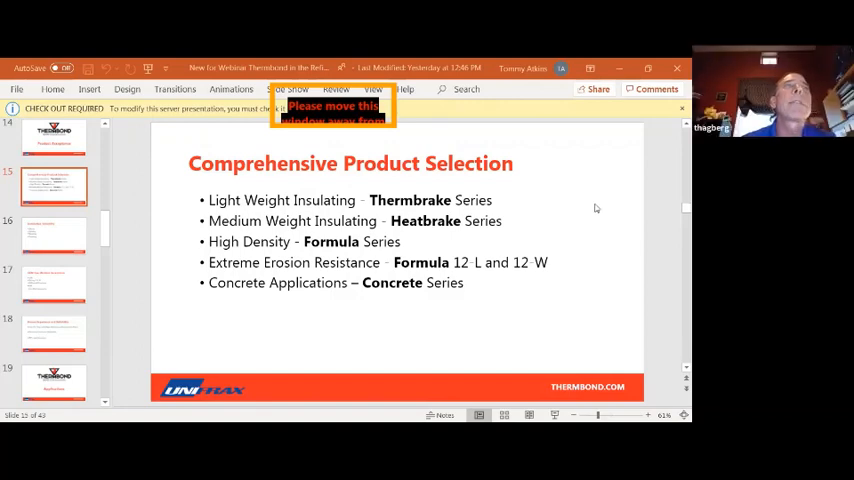
{"action": "mouse_move", "coordinate": [345, 82]}
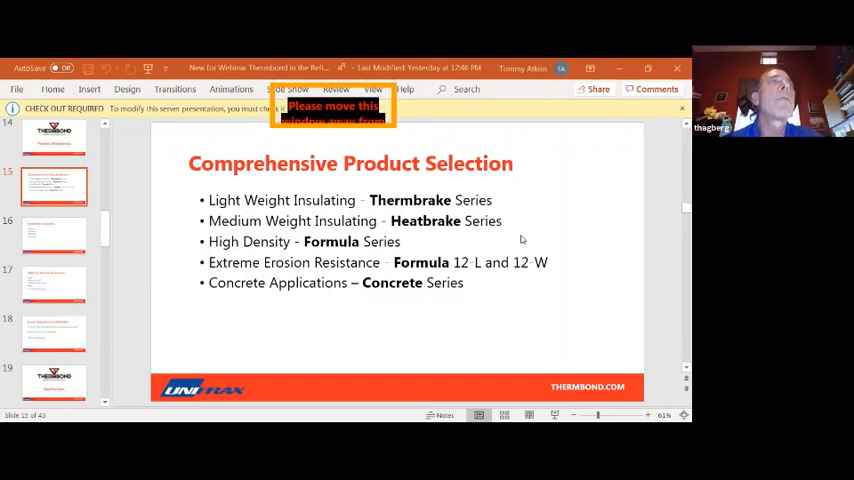
{"action": "mouse_move", "coordinate": [610, 320]}
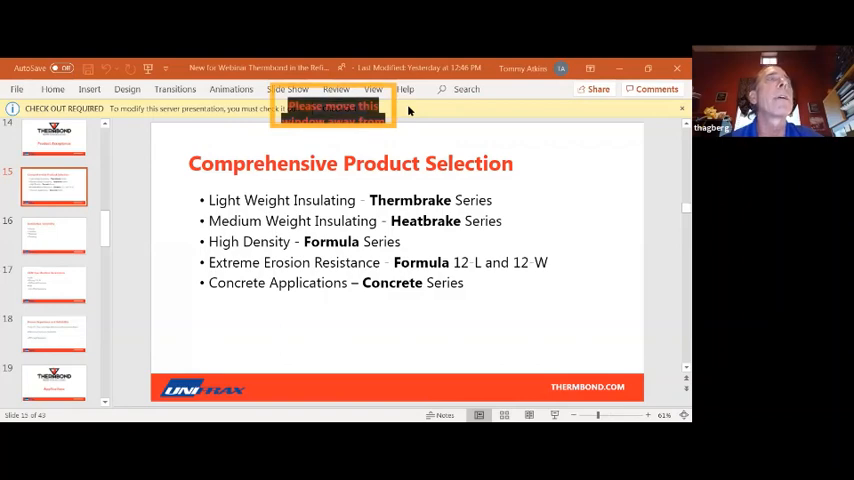
{"action": "mouse_move", "coordinate": [118, 191]}
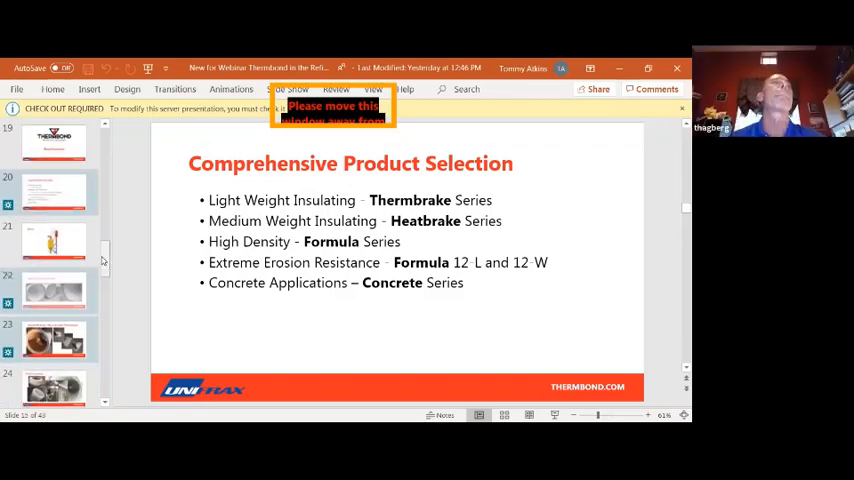
Show slide 19, the Thermbond Applications title slide
{"action": "scroll", "scroll_direction": "up", "scroll_amount": 3}
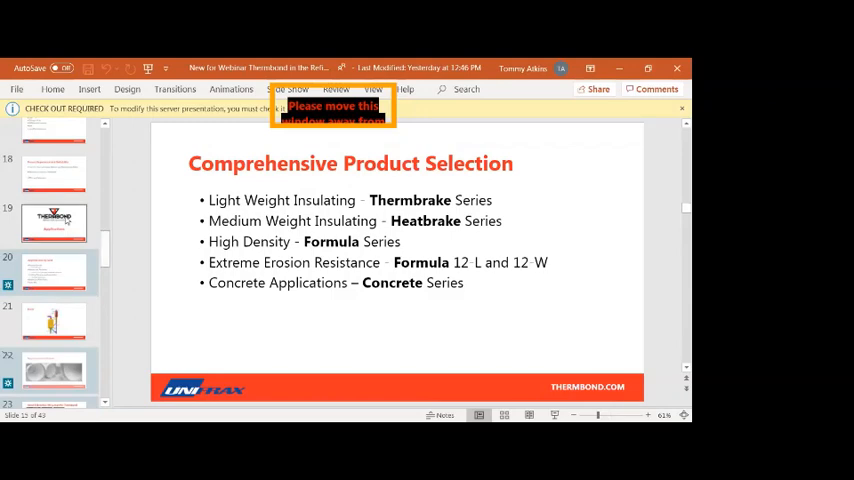
{"action": "left_click", "coordinate": [54, 222]}
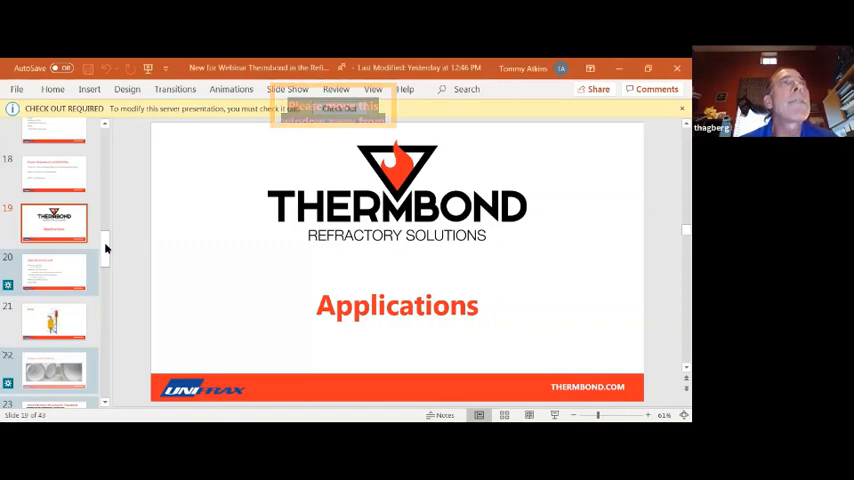
Bring slide 15, Comprehensive Product Selection, back into the editing view
{"action": "scroll", "scroll_direction": "up", "scroll_amount": 3}
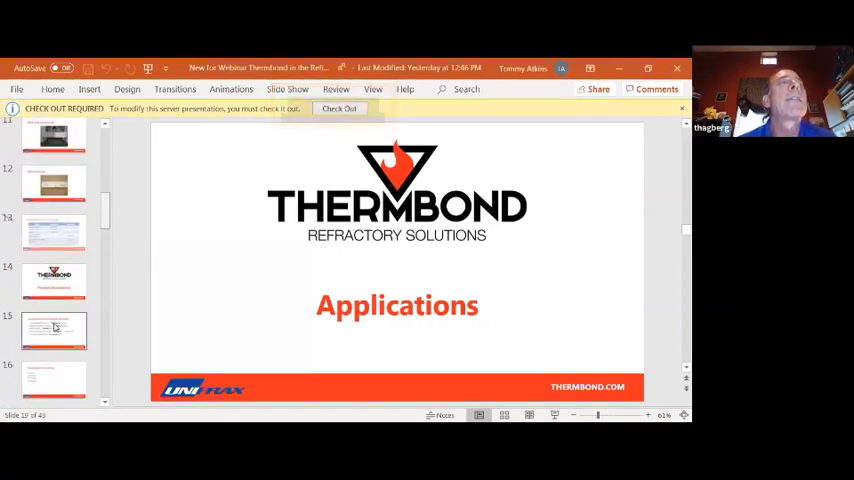
{"action": "left_click", "coordinate": [54, 330]}
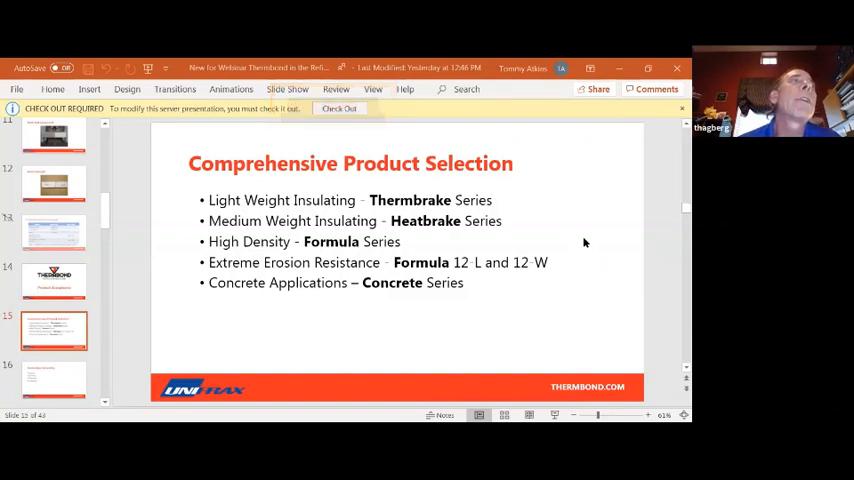
{"action": "mouse_move", "coordinate": [477, 149]}
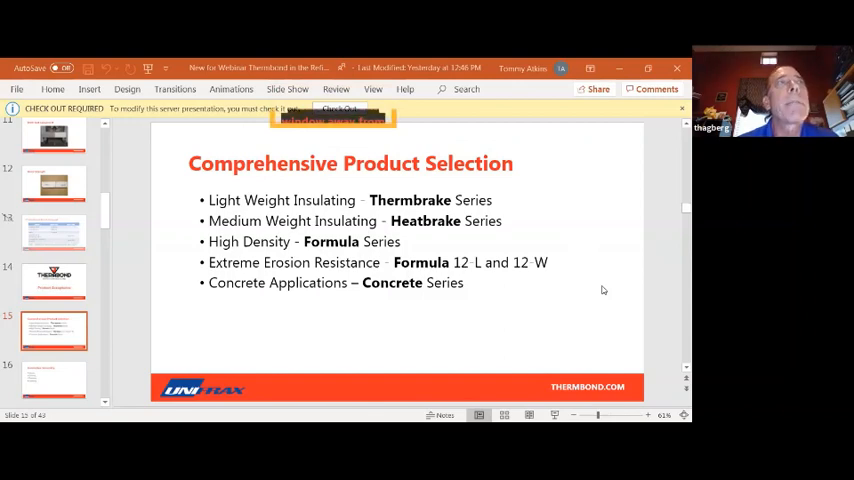
{"action": "mouse_move", "coordinate": [639, 210]}
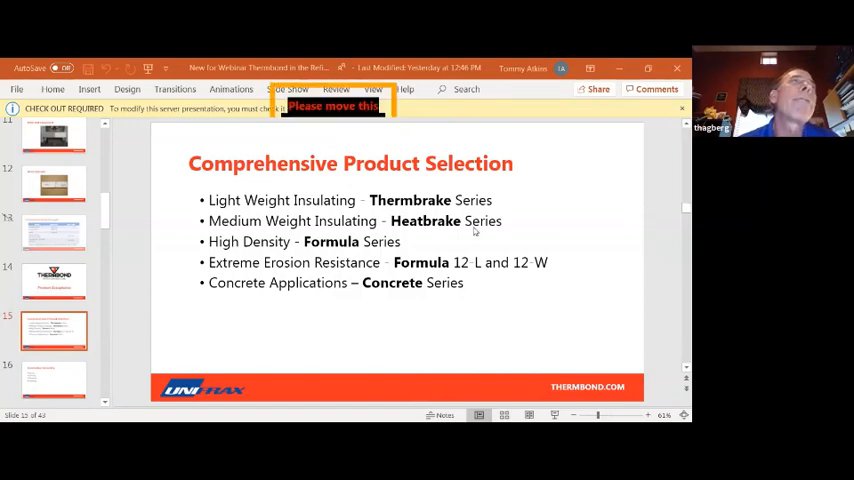
{"action": "mouse_move", "coordinate": [466, 236]}
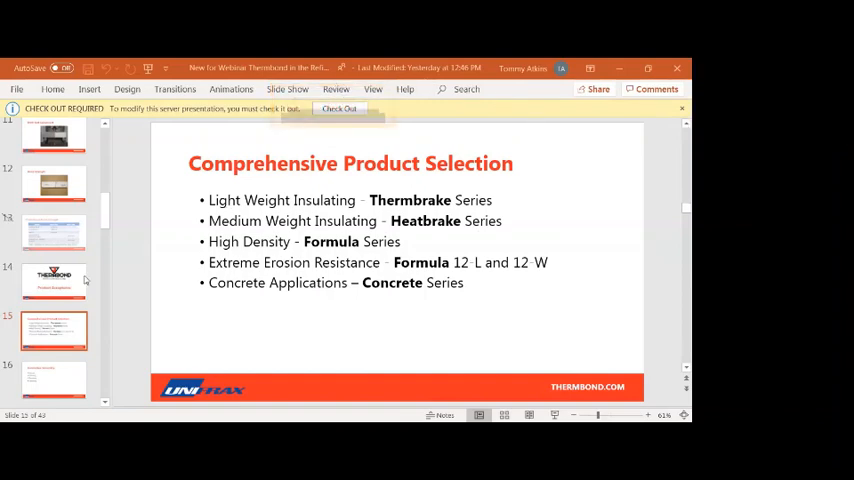
{"action": "mouse_move", "coordinate": [107, 218]}
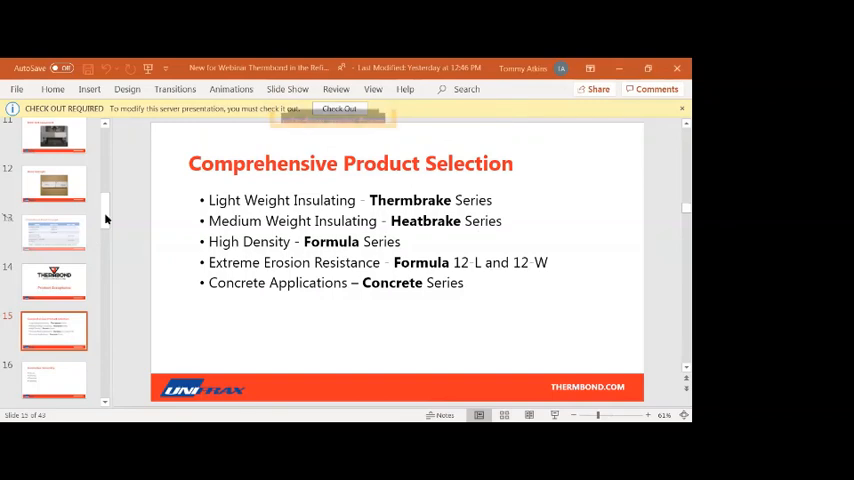
Scroll the thumbnail pane down toward slide 20, Applications by Unit
{"action": "scroll", "scroll_direction": "down", "scroll_amount": 3}
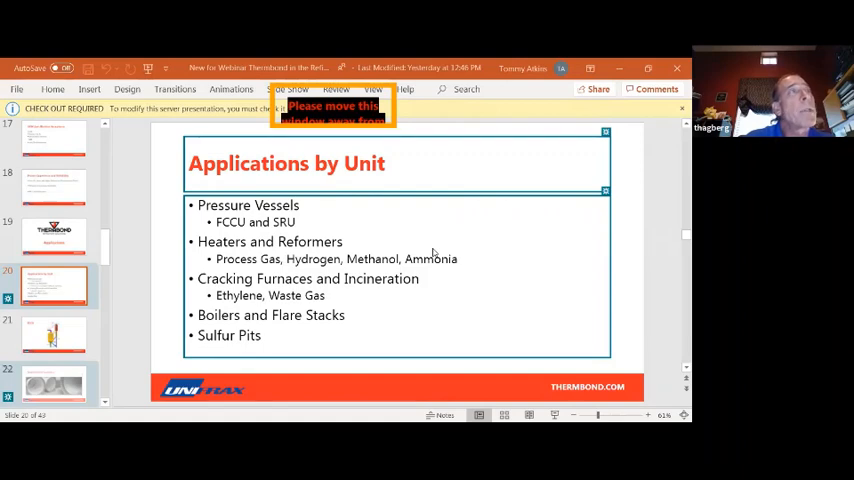
{"action": "mouse_move", "coordinate": [108, 254]}
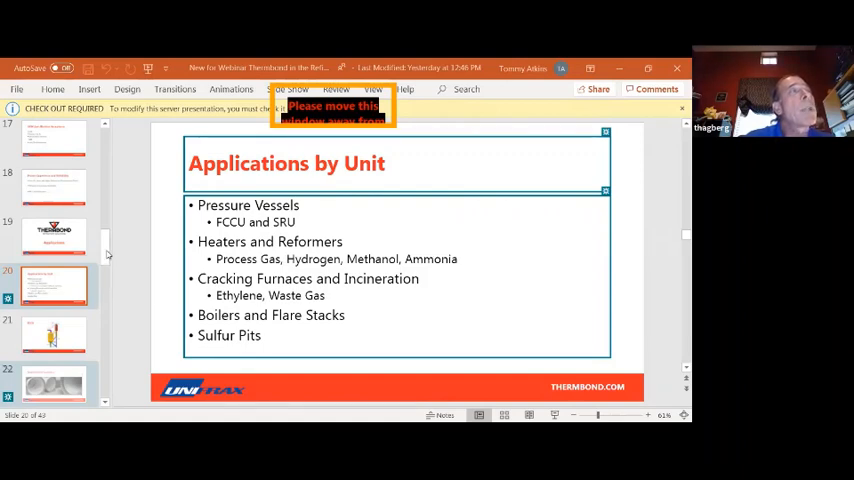
Scroll the thumbnail pane down toward slide 21, the FCCU diagram
{"action": "scroll", "scroll_direction": "down", "scroll_amount": 3}
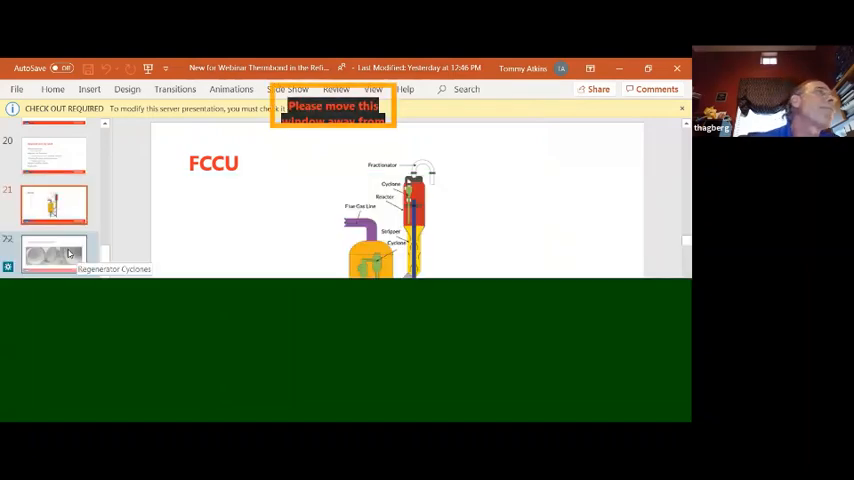
Show slide 22, Regenerator Cyclones, on the way to the Vessel Fabricator slide
{"action": "left_click", "coordinate": [54, 253]}
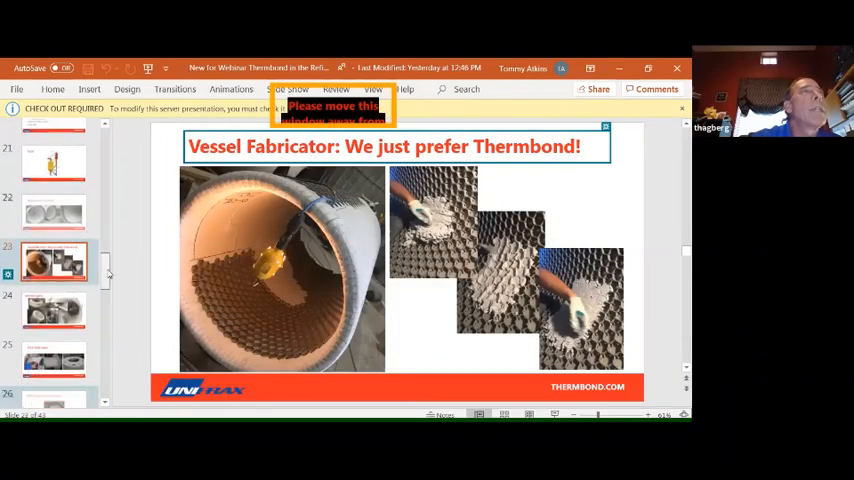
Scroll the thumbnail pane down toward slide 24, Intricate parts
{"action": "scroll", "scroll_direction": "down", "scroll_amount": 3}
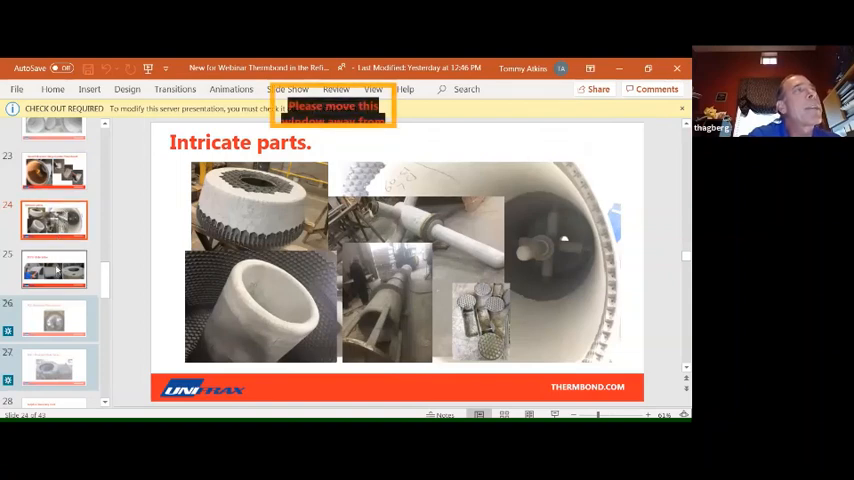
{"action": "mouse_move", "coordinate": [55, 270]}
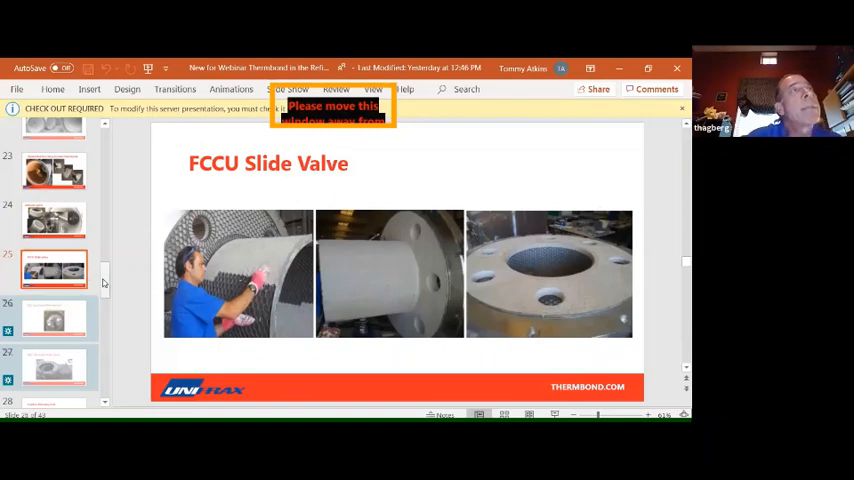
Show slide 28, Sulphur Recovery Unit, with its vessel cross-section diagram
{"action": "scroll", "scroll_direction": "down", "scroll_amount": 3}
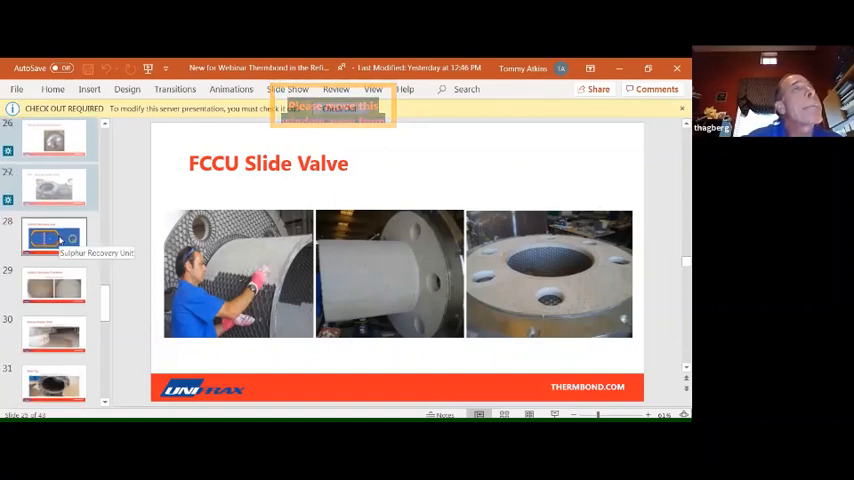
{"action": "left_click", "coordinate": [54, 236]}
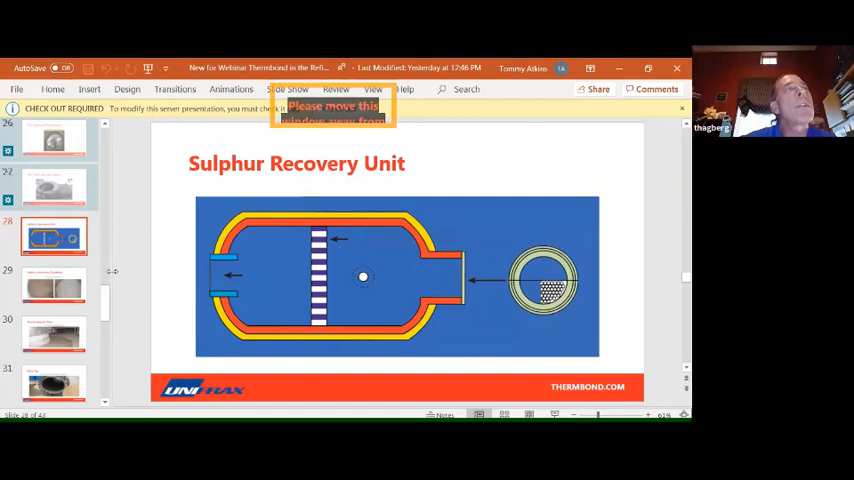
{"action": "mouse_move", "coordinate": [55, 285]}
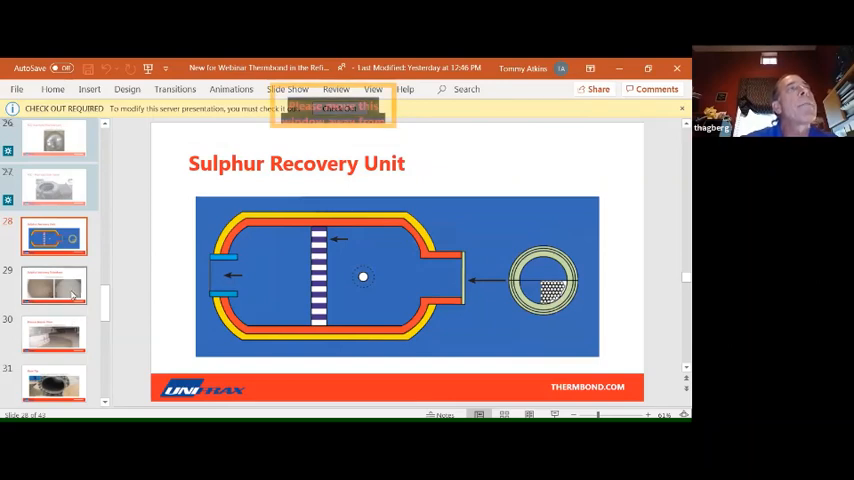
{"action": "mouse_move", "coordinate": [54, 287]}
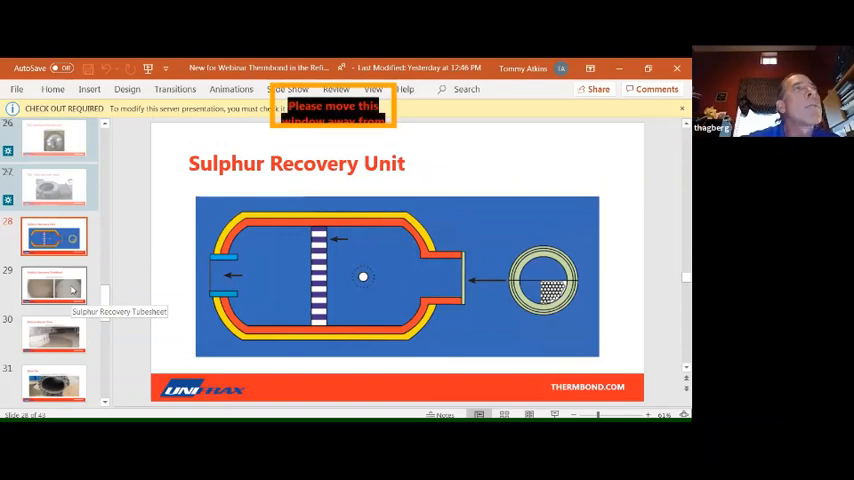
Show slide 29, Sulphur Recovery Tubesheet, featuring Thermbond Formula 18 R
{"action": "left_click", "coordinate": [54, 285]}
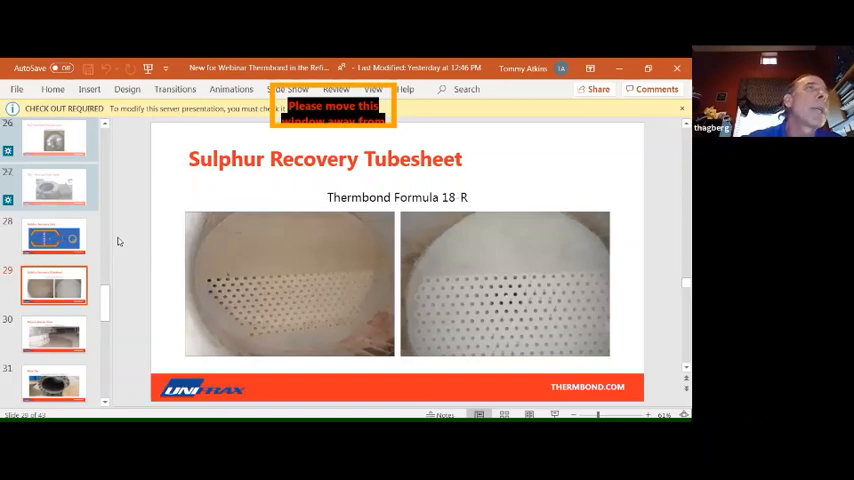
{"action": "mouse_move", "coordinate": [285, 192]}
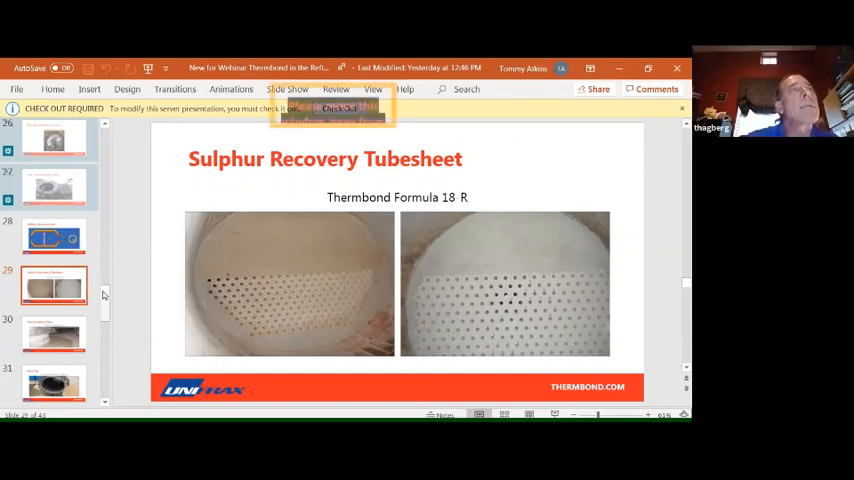
{"action": "scroll", "scroll_direction": "down", "scroll_amount": 3}
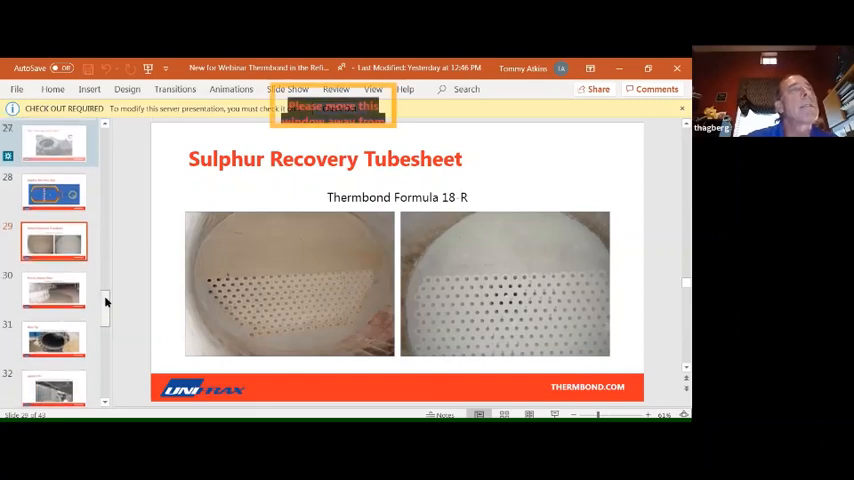
Scroll the thumbnail pane down toward slide 30, Process Heater Floor
{"action": "scroll", "scroll_direction": "down", "scroll_amount": 3}
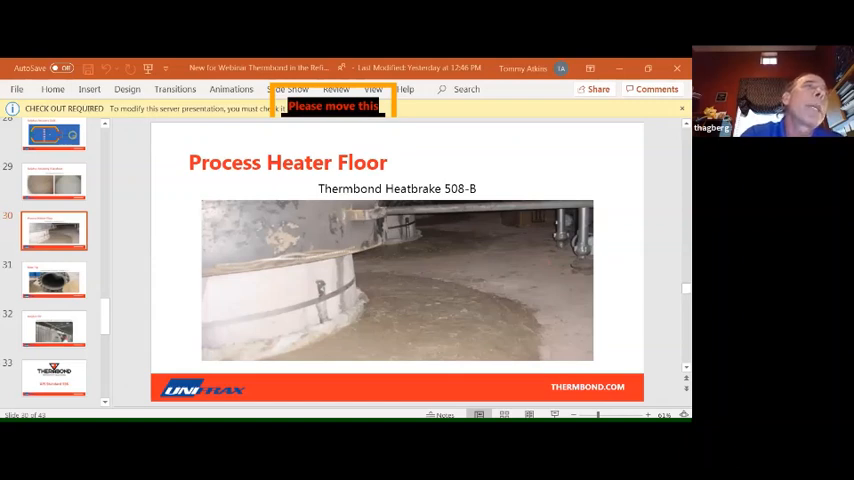
{"action": "mouse_move", "coordinate": [519, 234]}
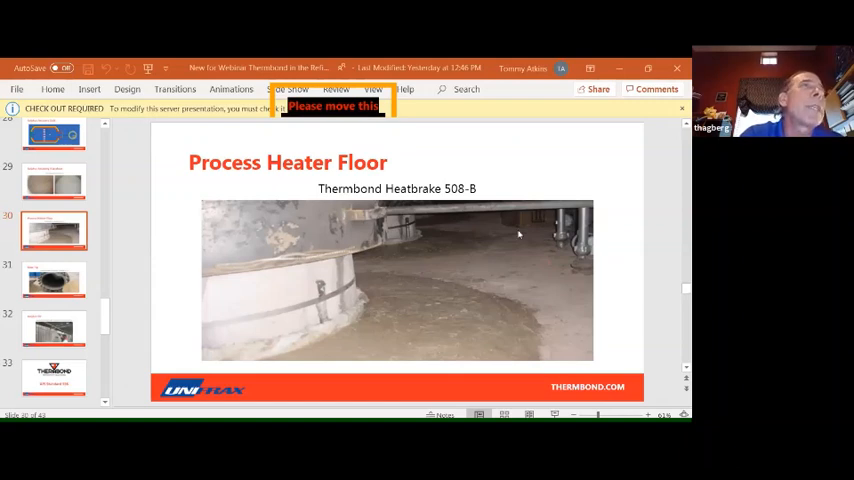
{"action": "mouse_move", "coordinate": [470, 157]}
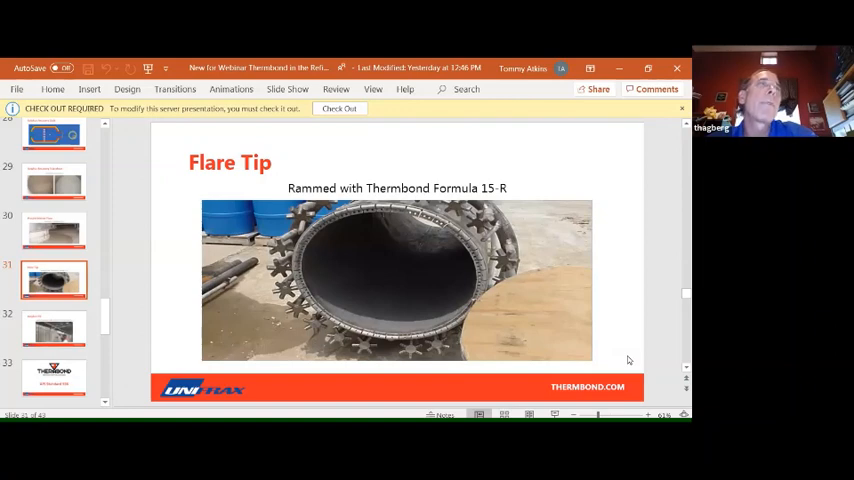
{"action": "mouse_move", "coordinate": [510, 308]}
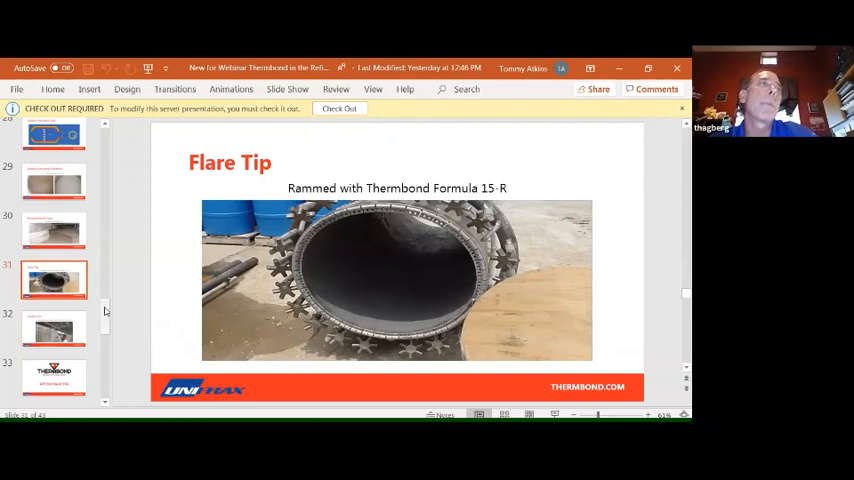
Show slide 32, Sulphur Pit, on repairs completed with Thermbond Concrete 602-G
{"action": "scroll", "scroll_direction": "down", "scroll_amount": 3}
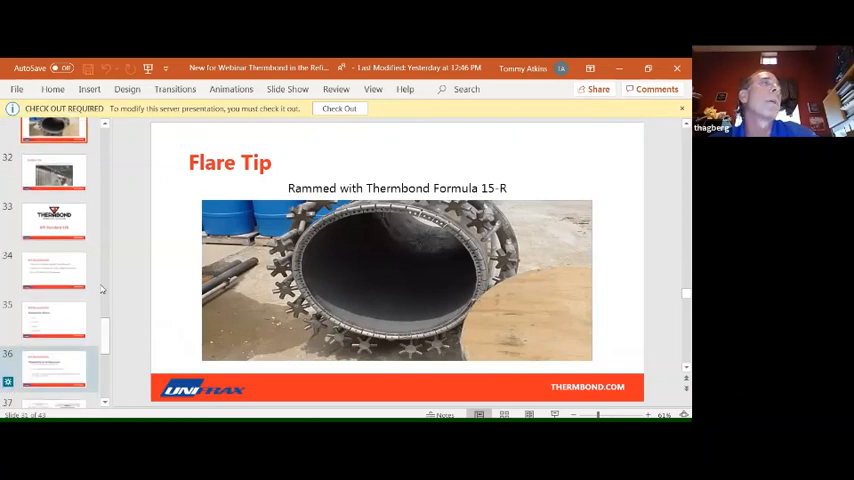
{"action": "left_click", "coordinate": [54, 172]}
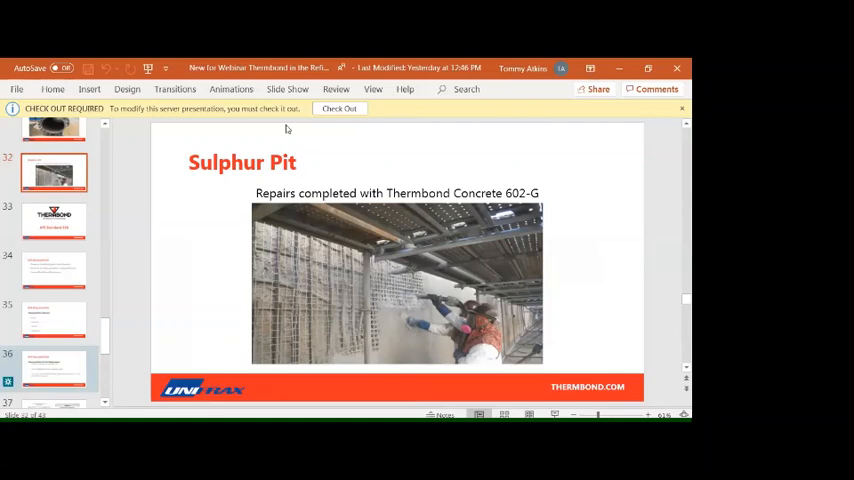
{"action": "mouse_move", "coordinate": [407, 137]}
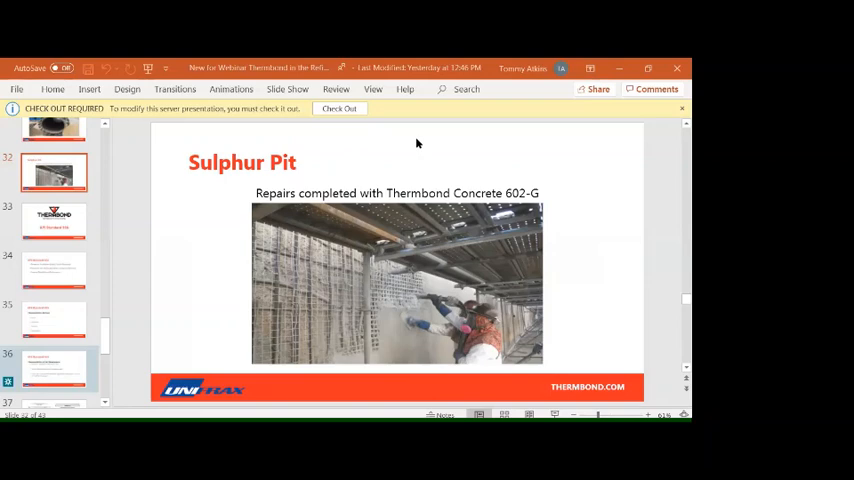
{"action": "mouse_move", "coordinate": [426, 160]}
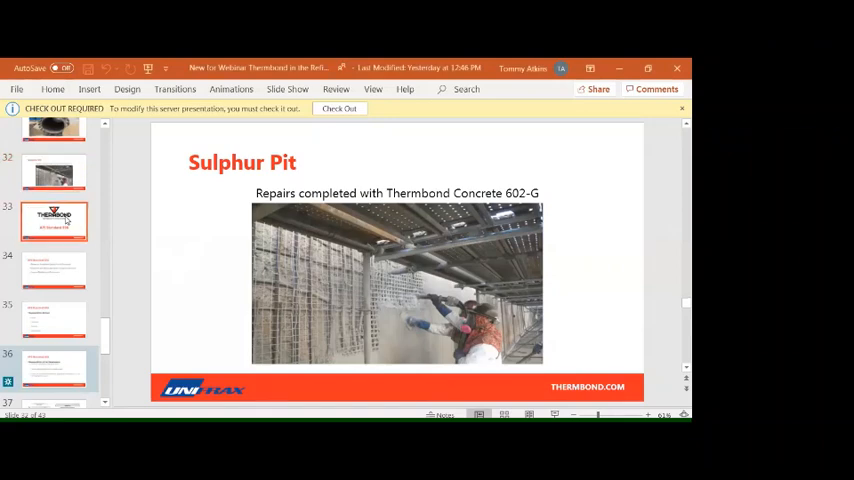
Advance to slide 33, the Thermbond API Standard 936 title slide
{"action": "left_click", "coordinate": [54, 221]}
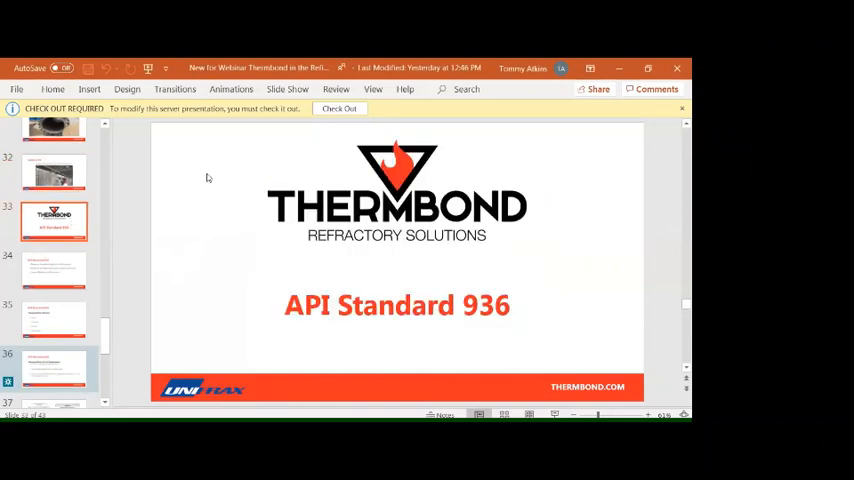
{"action": "mouse_move", "coordinate": [144, 245]}
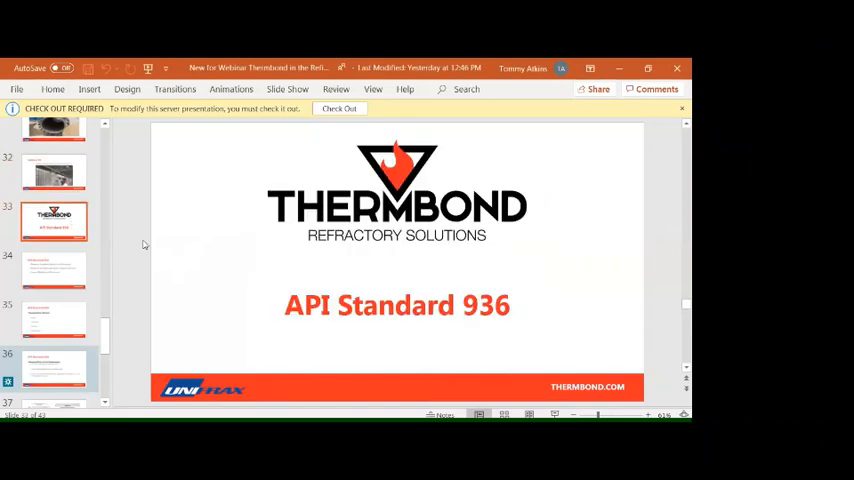
{"action": "mouse_move", "coordinate": [507, 134]}
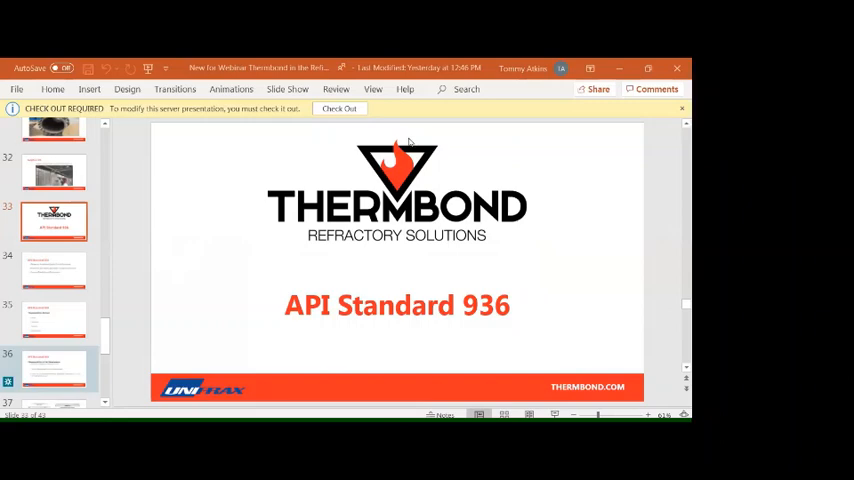
{"action": "mouse_move", "coordinate": [409, 143]}
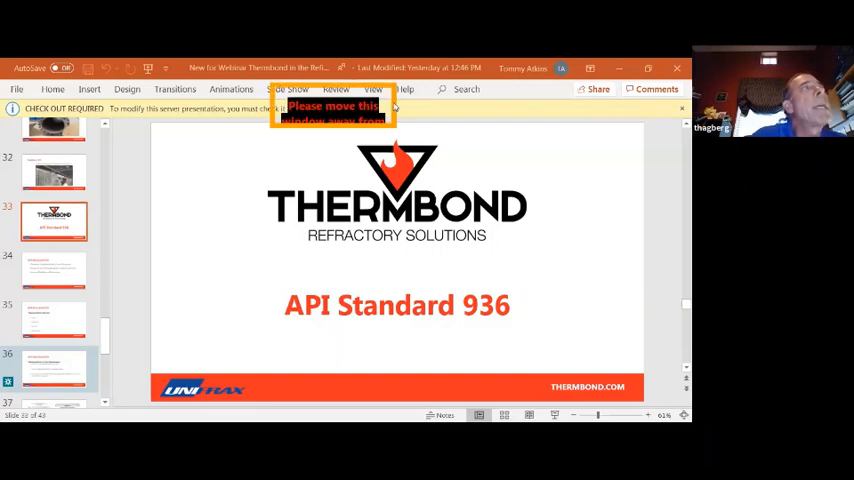
{"action": "mouse_move", "coordinate": [490, 183]}
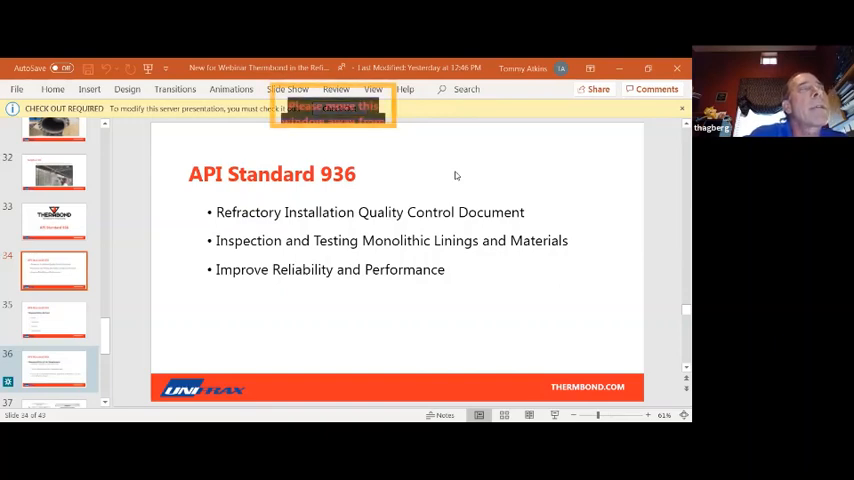
{"action": "mouse_move", "coordinate": [459, 172]}
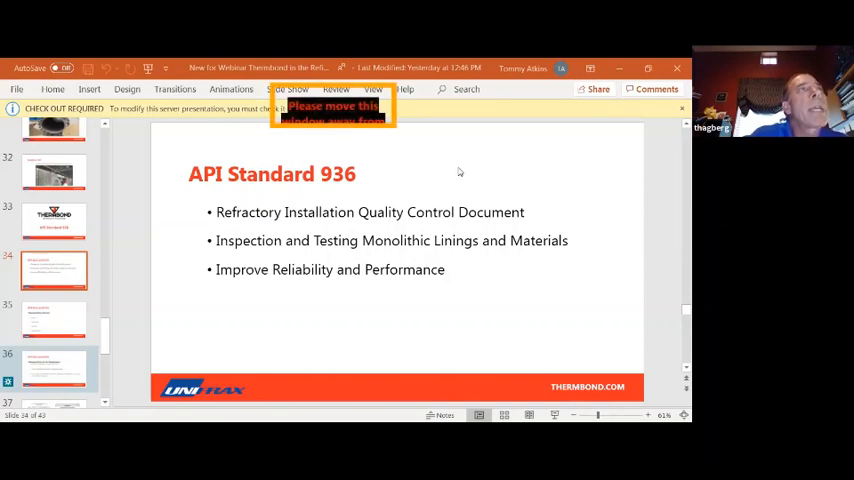
{"action": "mouse_move", "coordinate": [397, 137]}
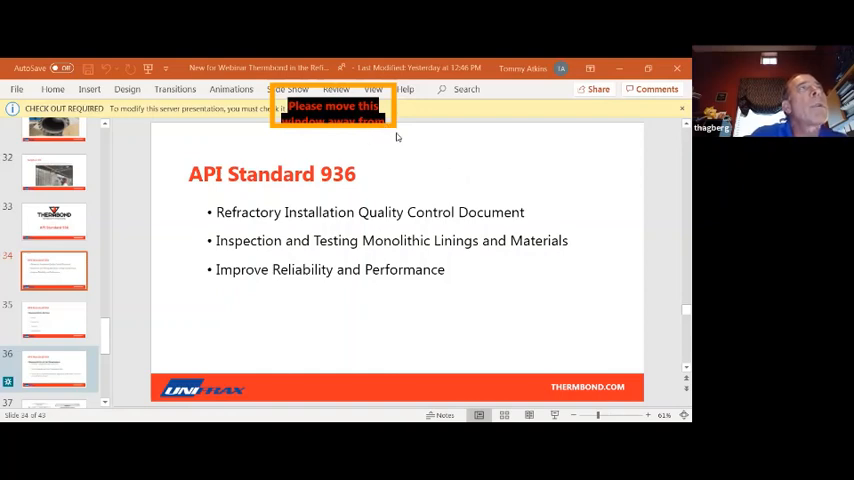
{"action": "mouse_move", "coordinate": [466, 188]}
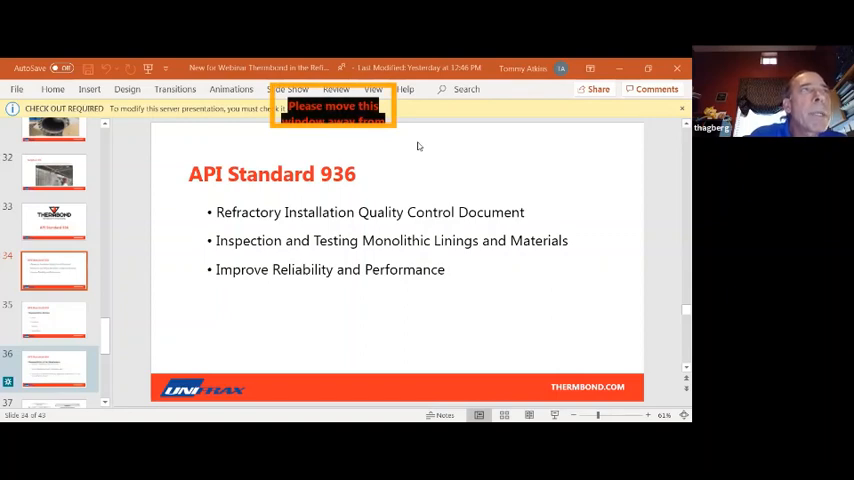
{"action": "mouse_move", "coordinate": [434, 92]}
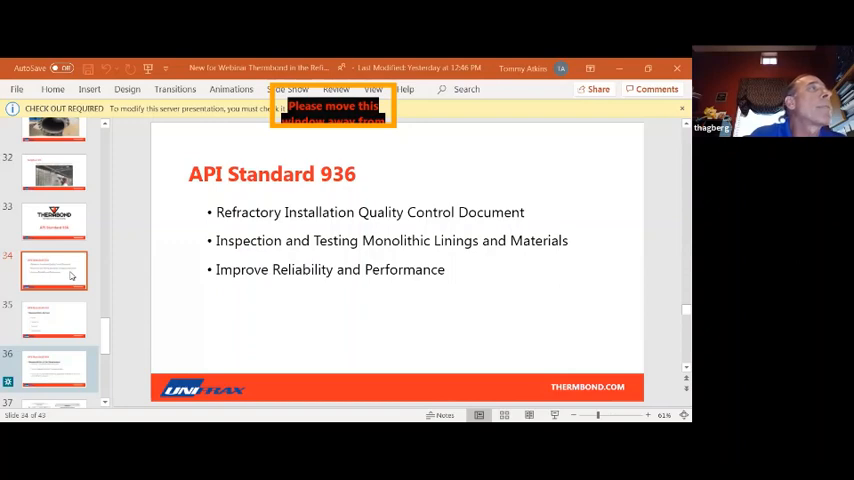
Show slide 35, Responsibilities Defined, and reveal slides 36 through 39 in the thumbnail list
{"action": "left_click", "coordinate": [54, 319]}
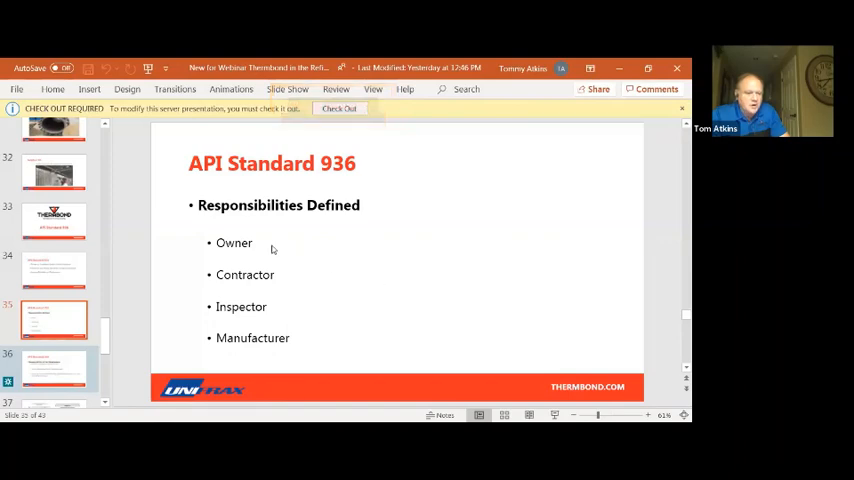
{"action": "mouse_move", "coordinate": [298, 317]}
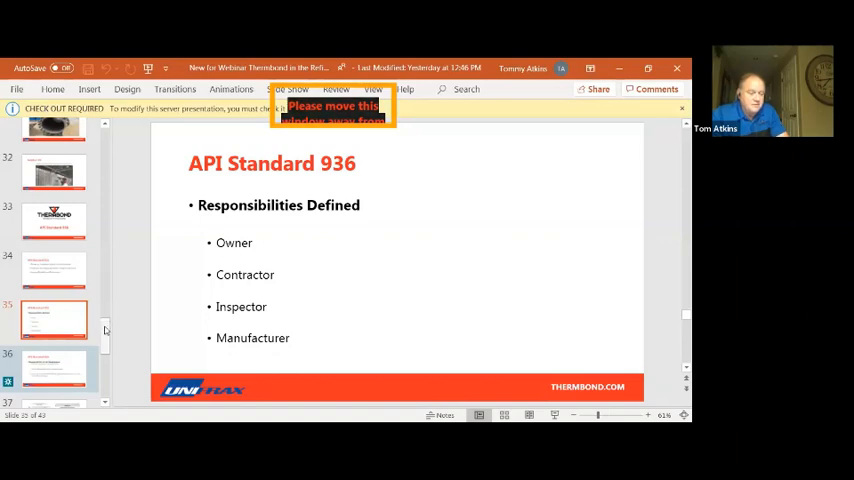
{"action": "scroll", "scroll_direction": "down", "scroll_amount": 3}
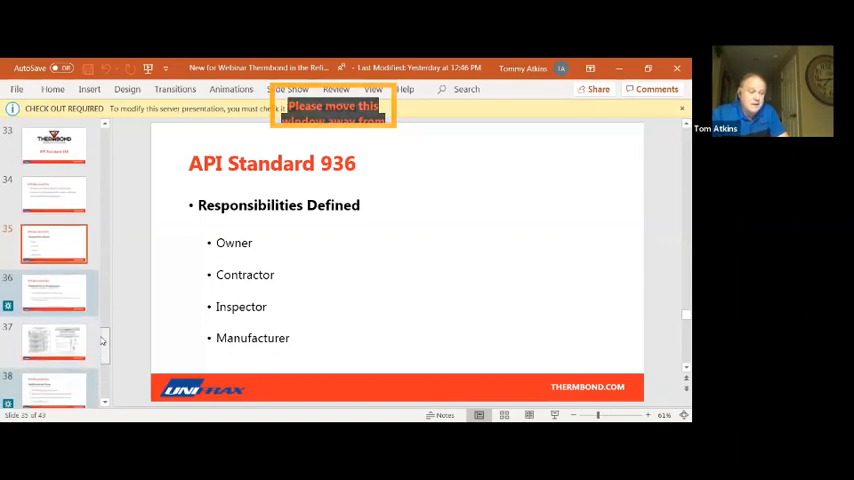
{"action": "scroll", "scroll_direction": "down", "scroll_amount": 3}
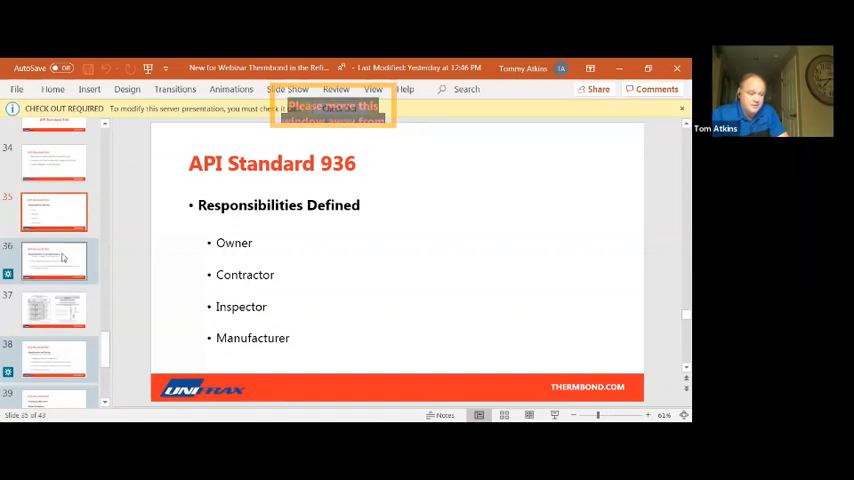
Show slide 36, Responsibilities of the Manufacturer
{"action": "left_click", "coordinate": [54, 260]}
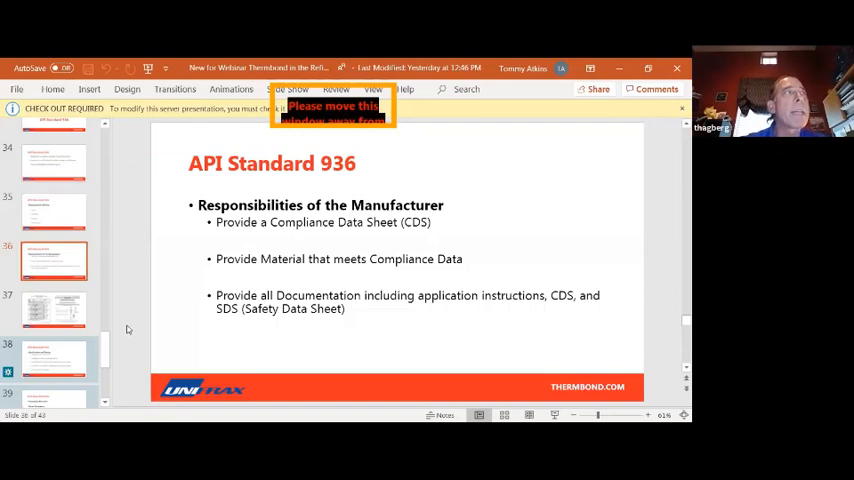
Show slide 37 with the Formula 12-L compliance data sheet and test report
{"action": "left_click", "coordinate": [54, 308]}
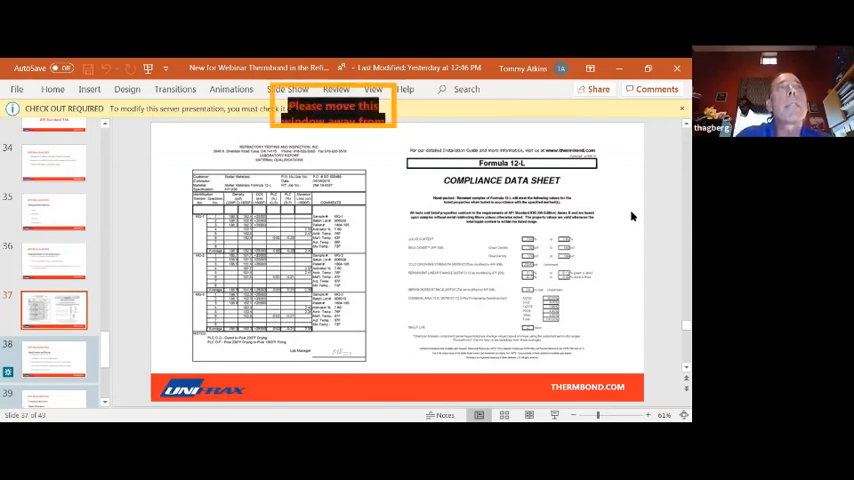
{"action": "mouse_move", "coordinate": [175, 351]}
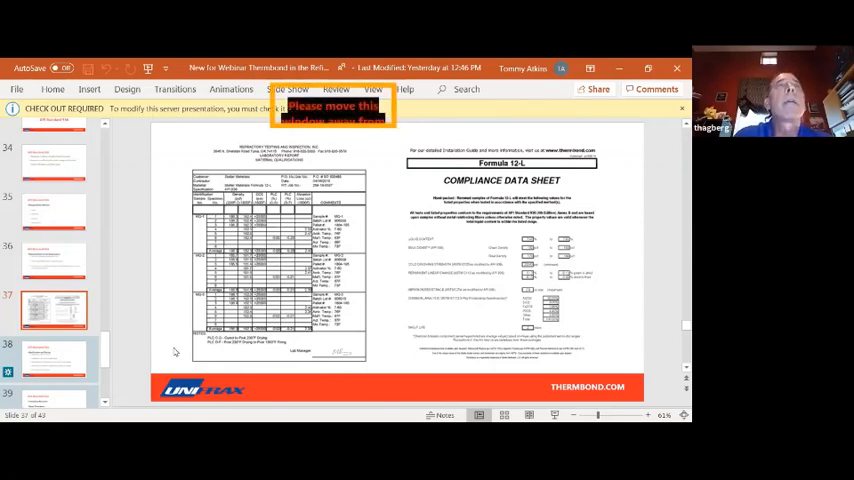
{"action": "scroll", "scroll_direction": "down", "scroll_amount": 3}
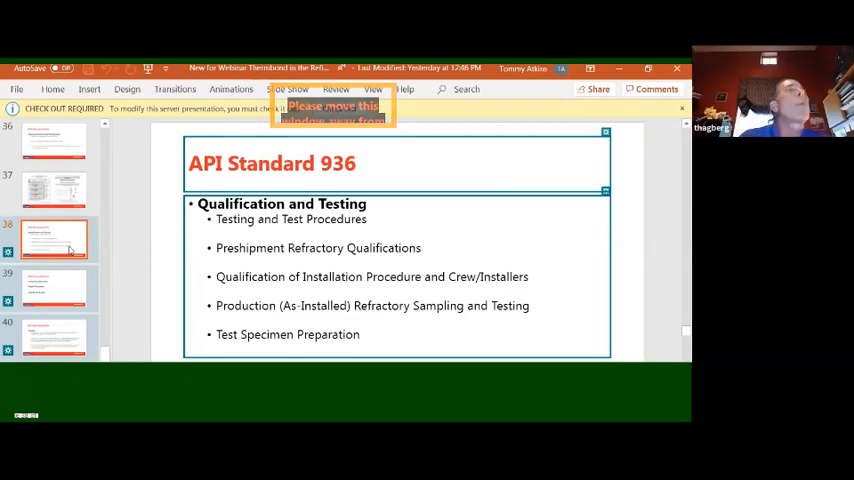
{"action": "mouse_move", "coordinate": [128, 180]}
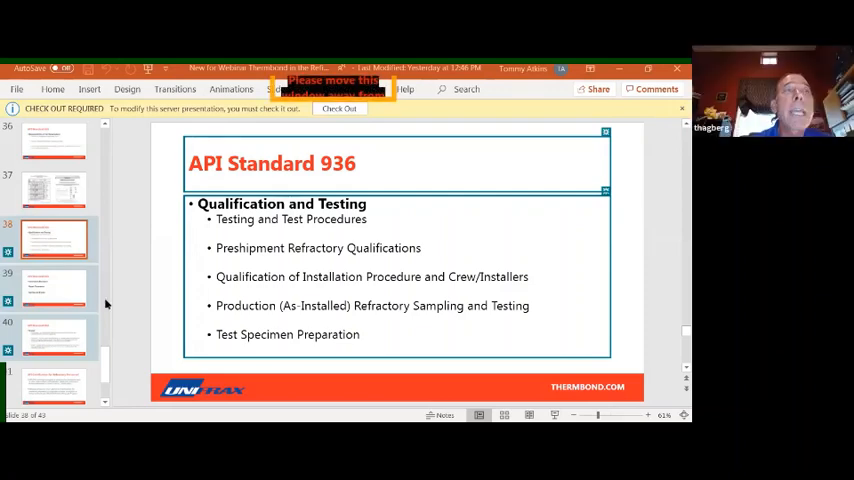
{"action": "mouse_move", "coordinate": [108, 351]}
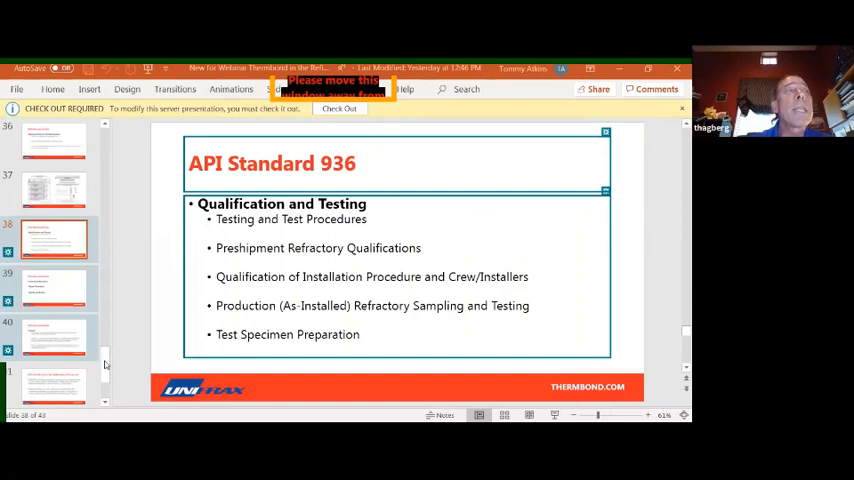
Advance to slide 40, Dryout, covering the dryout procedure, heating schedule and index
{"action": "scroll", "scroll_direction": "down", "scroll_amount": 3}
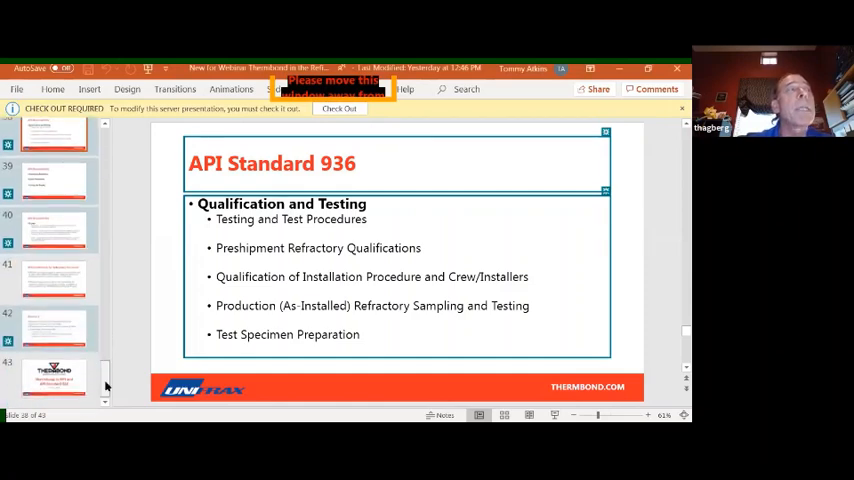
{"action": "scroll", "scroll_direction": "up", "scroll_amount": 3}
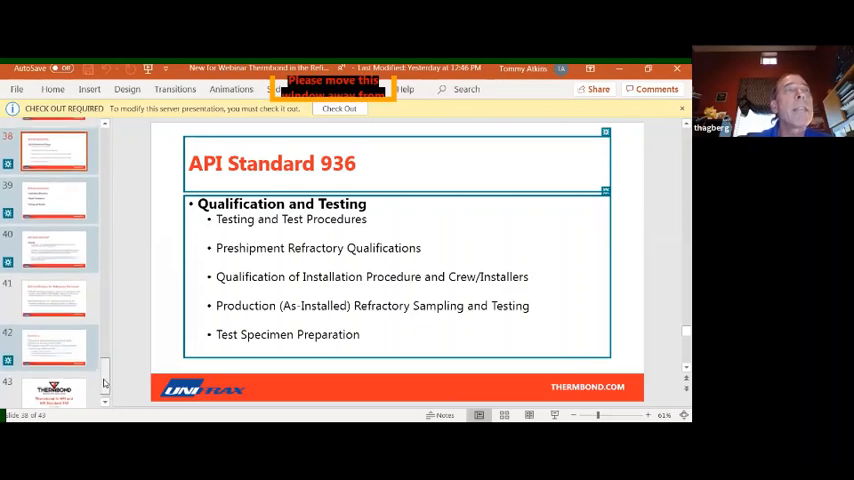
{"action": "scroll", "scroll_direction": "up", "scroll_amount": 3}
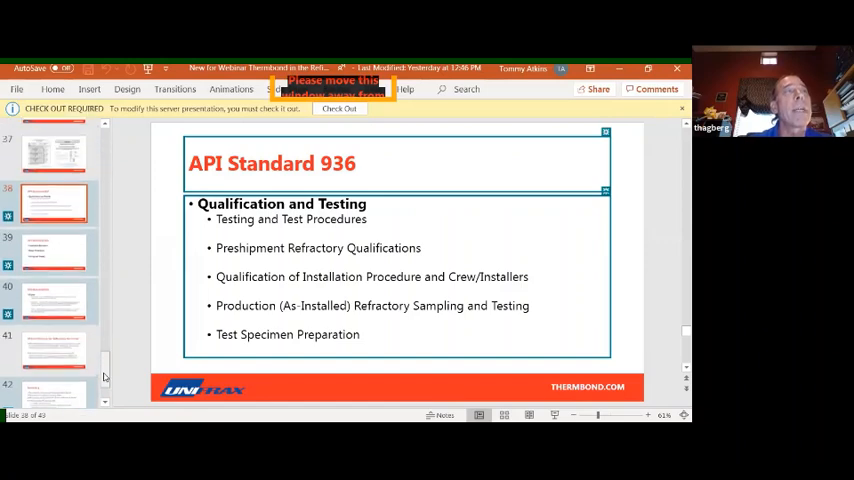
{"action": "scroll", "scroll_direction": "down", "scroll_amount": 3}
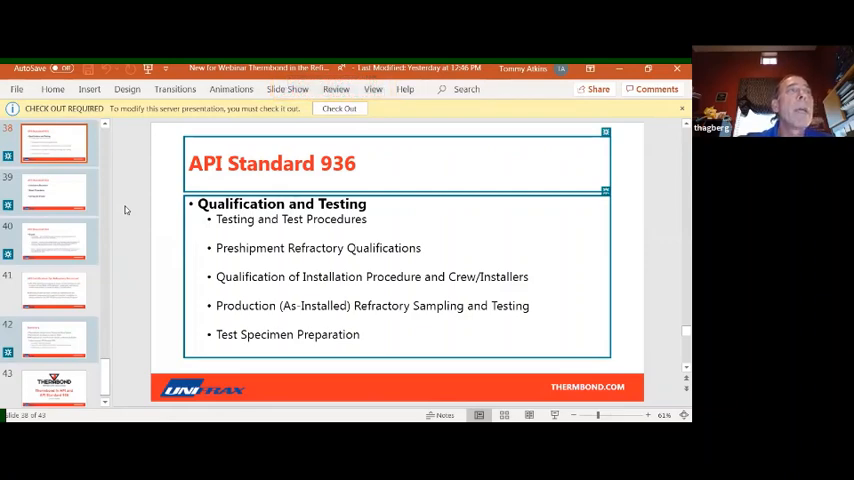
{"action": "mouse_move", "coordinate": [140, 240]}
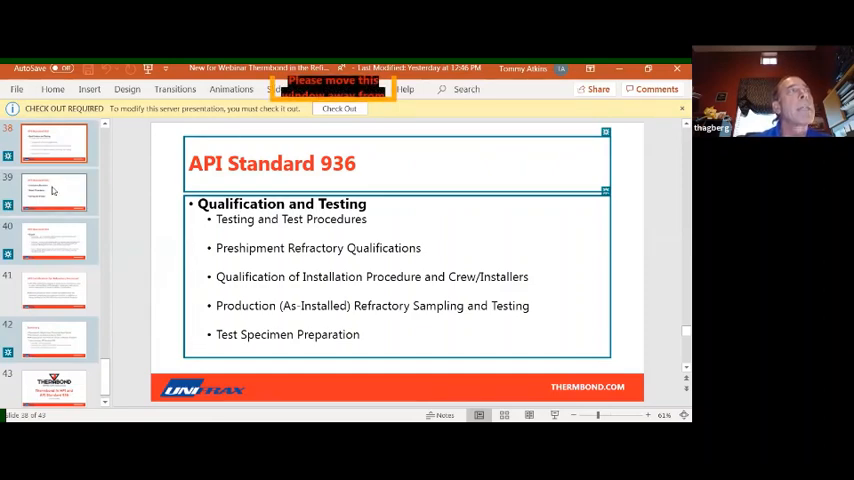
{"action": "mouse_move", "coordinate": [54, 191]}
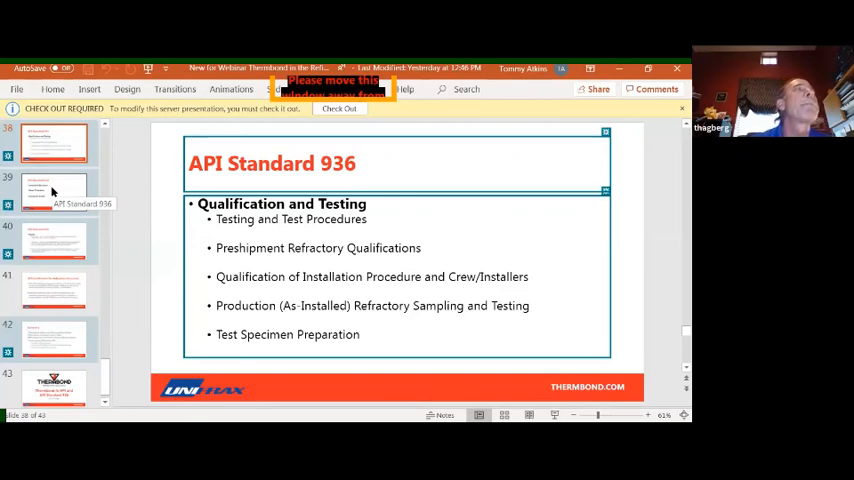
{"action": "left_click", "coordinate": [54, 190]}
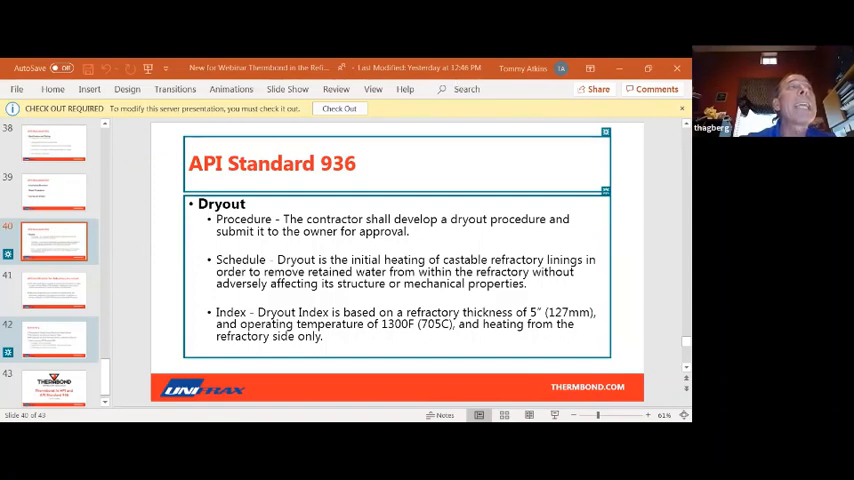
{"action": "mouse_move", "coordinate": [628, 239]}
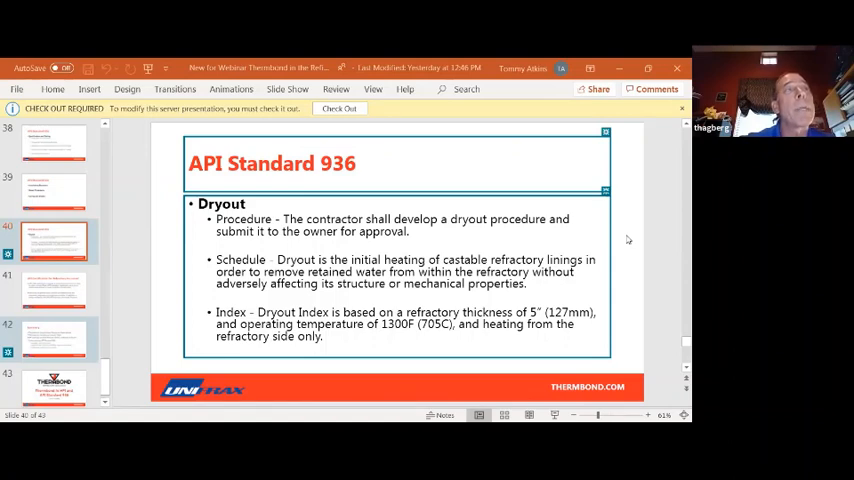
{"action": "mouse_move", "coordinate": [70, 267]}
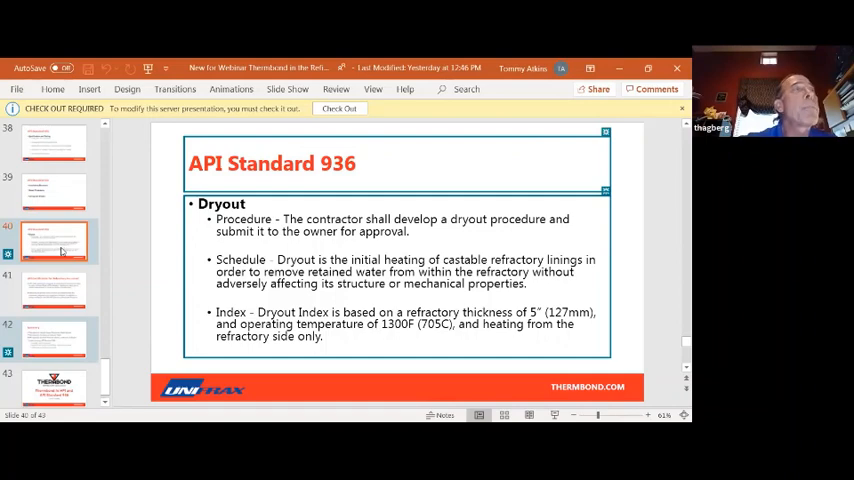
{"action": "mouse_move", "coordinate": [63, 293]}
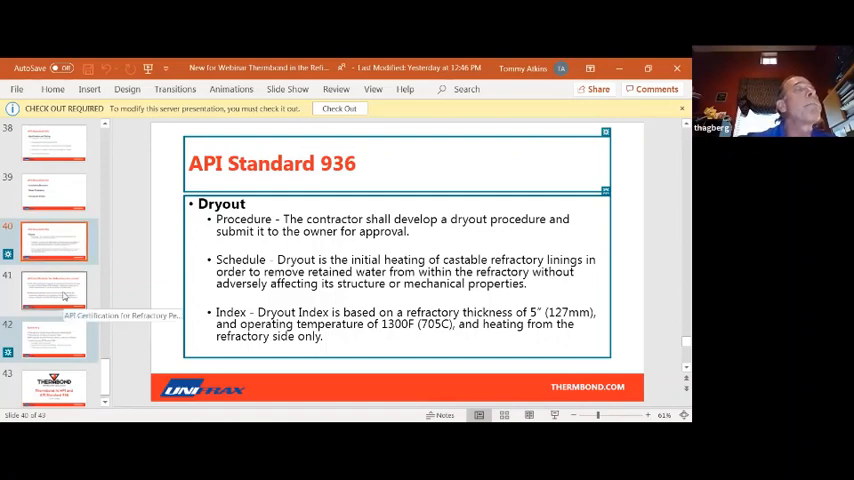
Show slide 41, API Certification for Refractory Personnel
{"action": "left_click", "coordinate": [54, 290]}
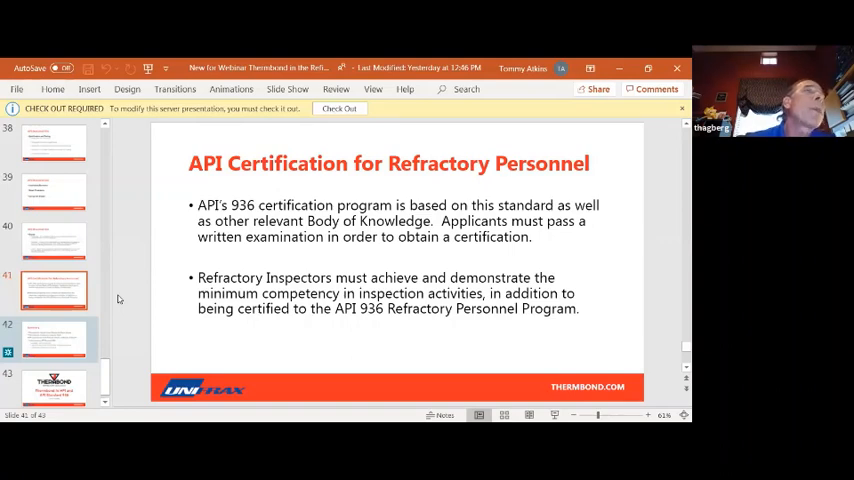
{"action": "mouse_move", "coordinate": [287, 89]}
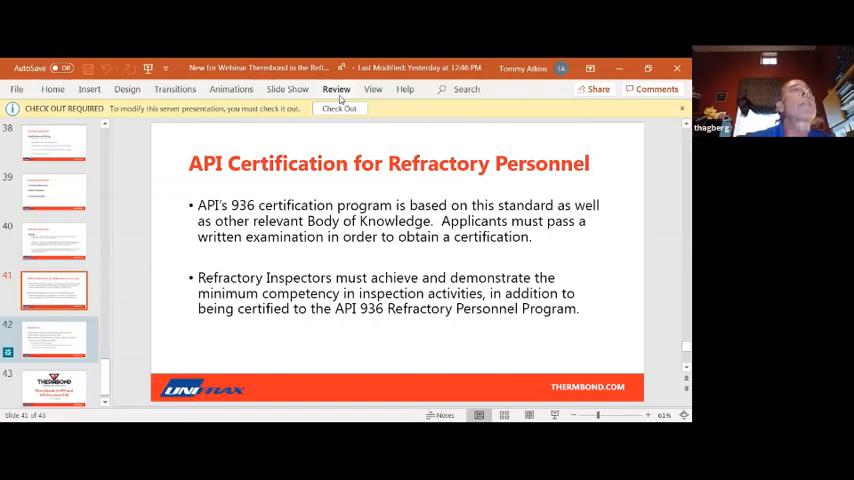
{"action": "mouse_move", "coordinate": [453, 189]}
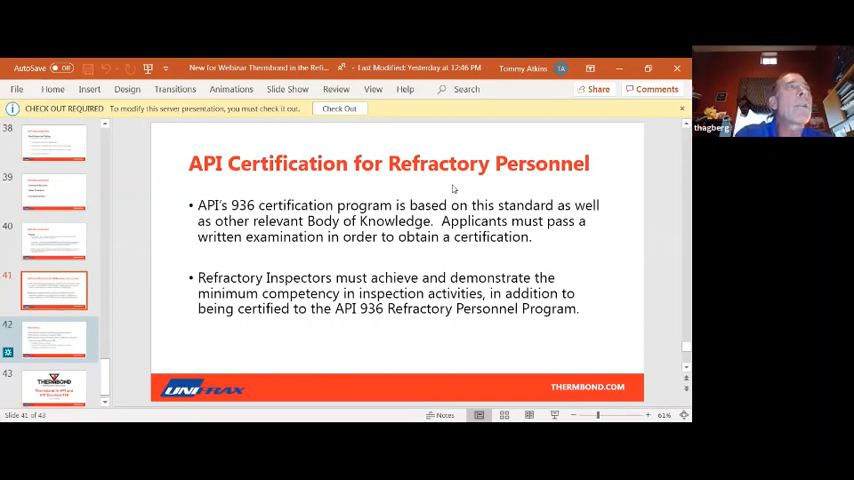
{"action": "mouse_move", "coordinate": [105, 338]}
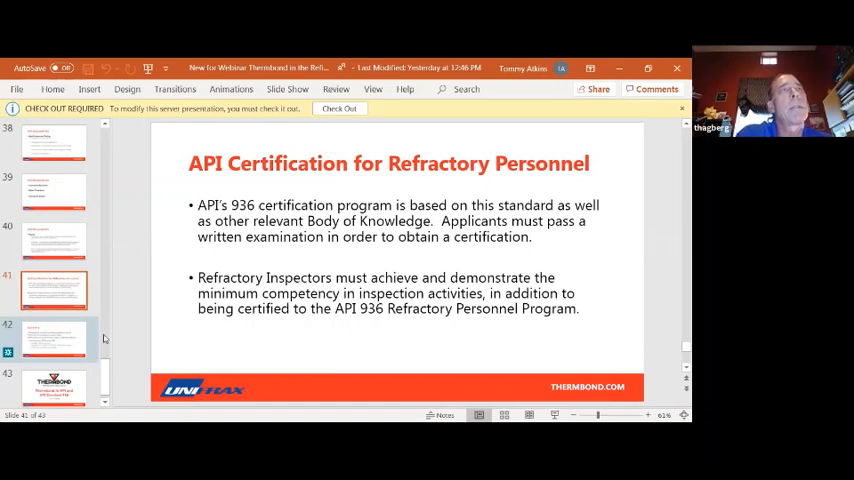
{"action": "mouse_move", "coordinate": [170, 273]}
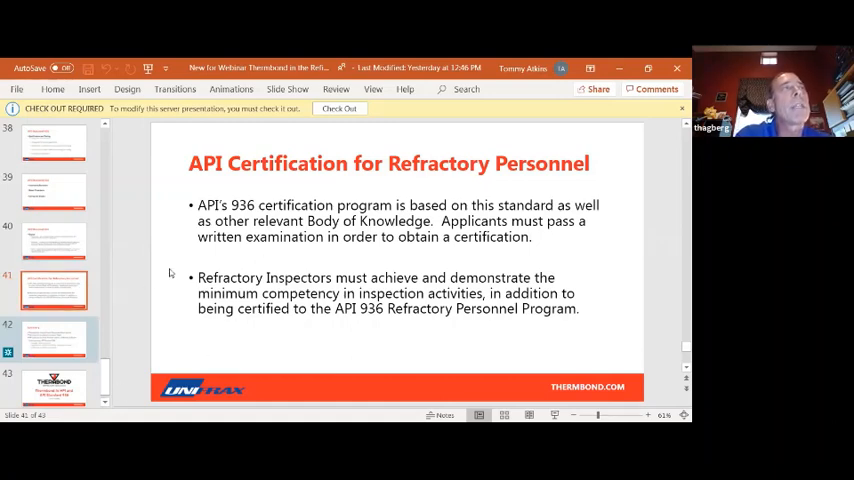
{"action": "mouse_move", "coordinate": [168, 278]}
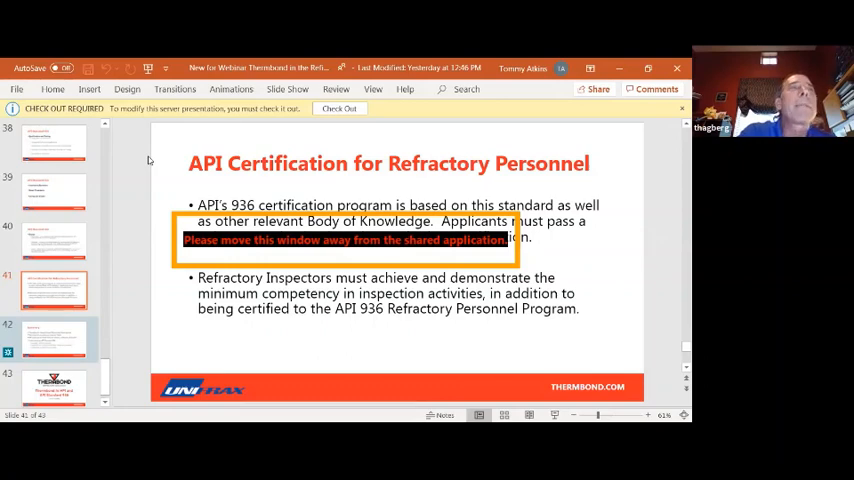
{"action": "mouse_move", "coordinate": [205, 175]}
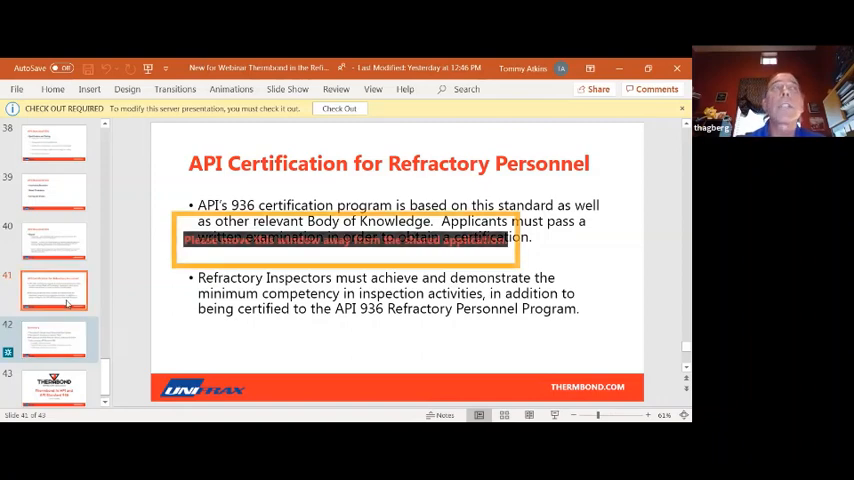
Show slide 42, Summary, recapping the liquid phosphate bond and API Standard 936
{"action": "left_click", "coordinate": [54, 338]}
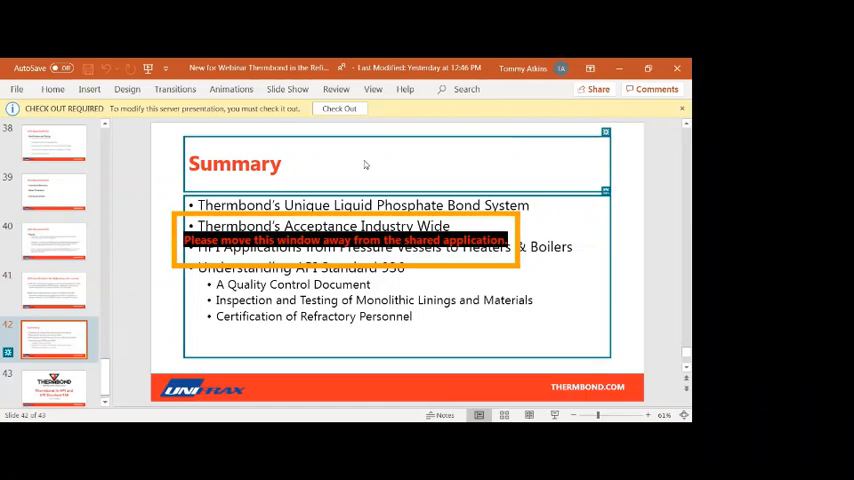
Drag the Summary slide content up so the list reads fully through Certification of Refractory Personnel
{"action": "left_click_drag", "start_coordinate": [345, 240], "coordinate": [333, 107]}
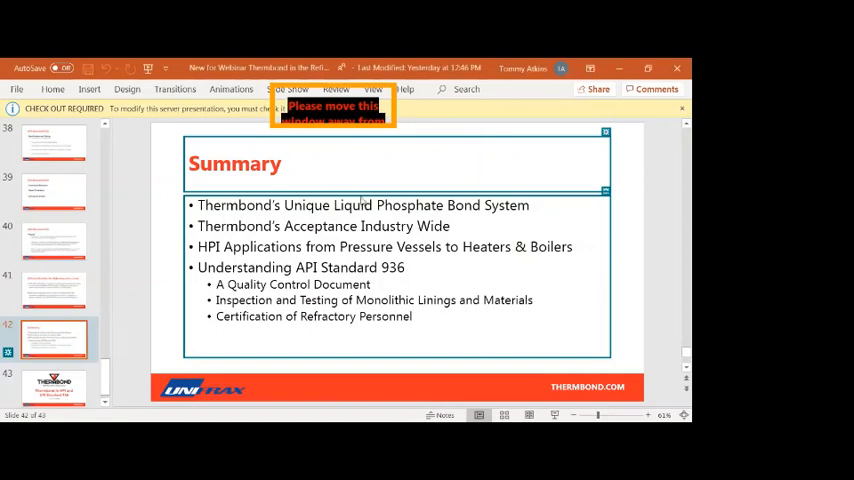
{"action": "mouse_move", "coordinate": [608, 236]}
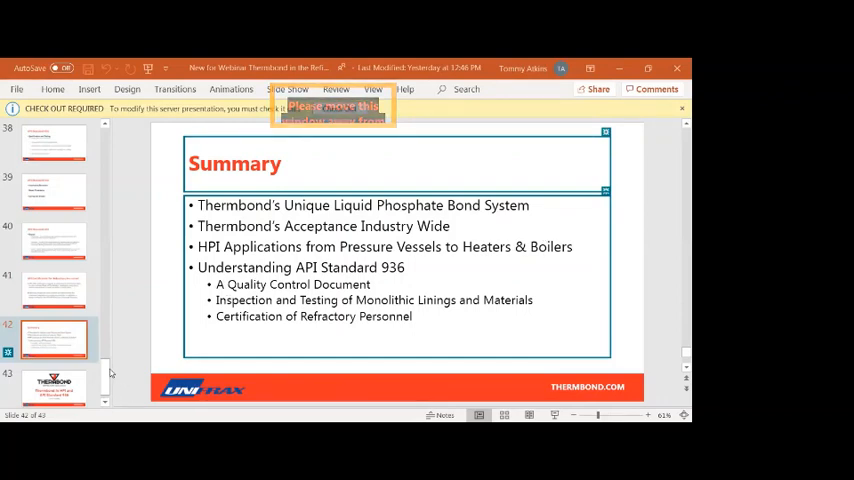
Jump back to slide 28, Sulphur Recovery Unit, with its vessel cross-section diagram
{"action": "scroll", "scroll_direction": "up", "scroll_amount": 3}
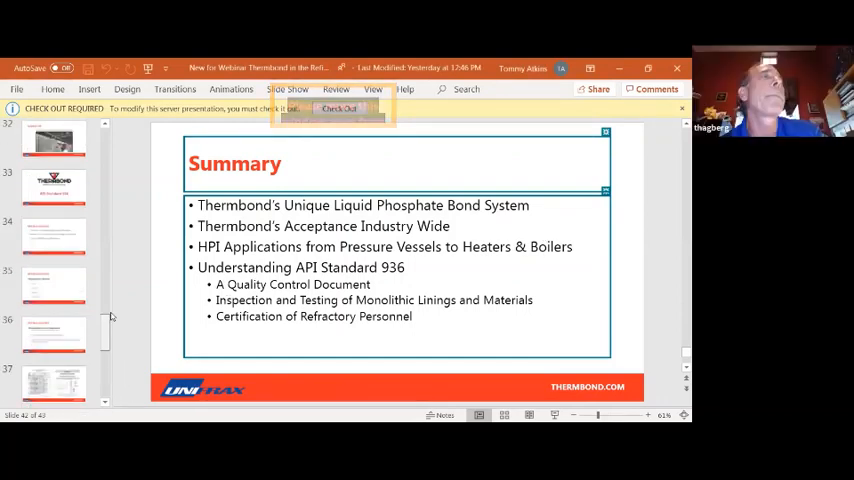
{"action": "scroll", "scroll_direction": "up", "scroll_amount": 3}
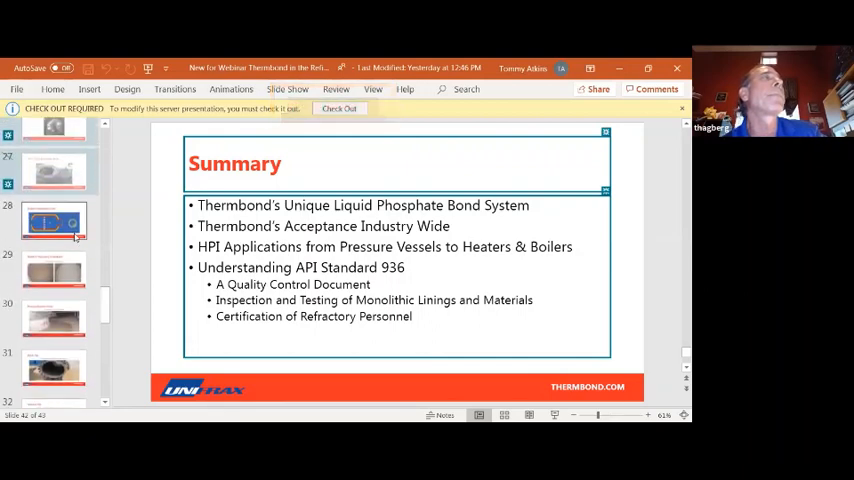
{"action": "left_click", "coordinate": [54, 220]}
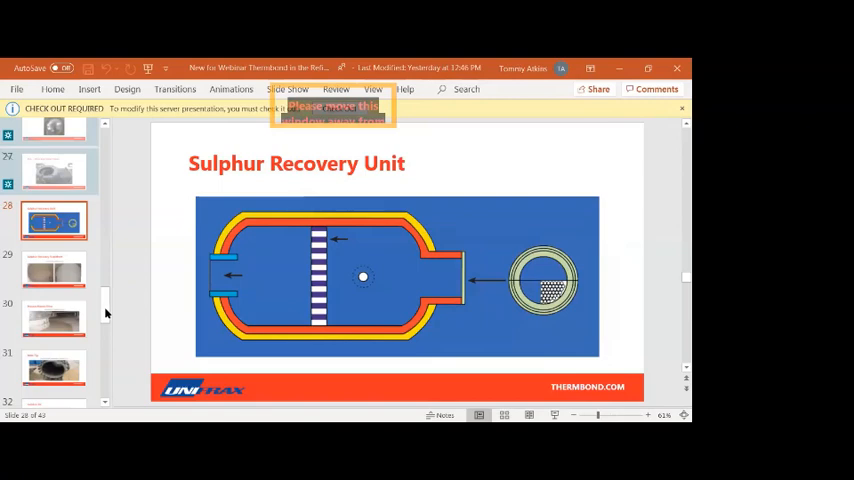
Bring up slide 39, API Standard 936, from the thumbnail pane for the Q&A
{"action": "scroll", "scroll_direction": "down", "scroll_amount": 3}
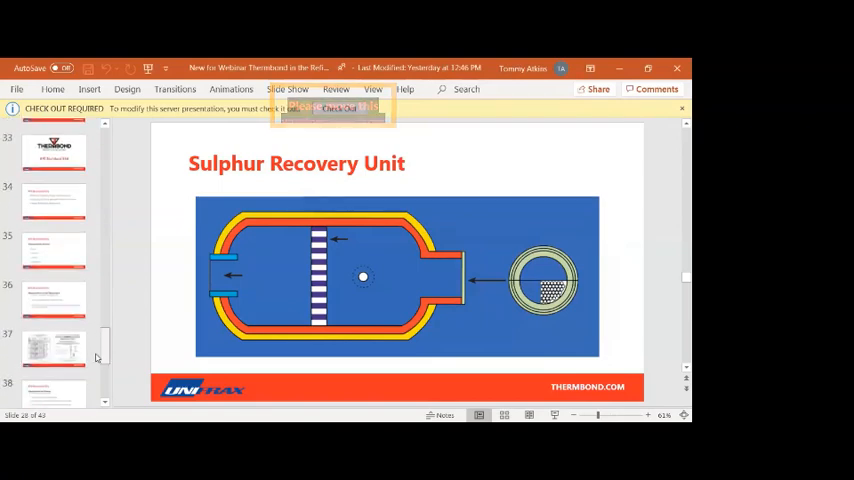
{"action": "scroll", "scroll_direction": "down", "scroll_amount": 3}
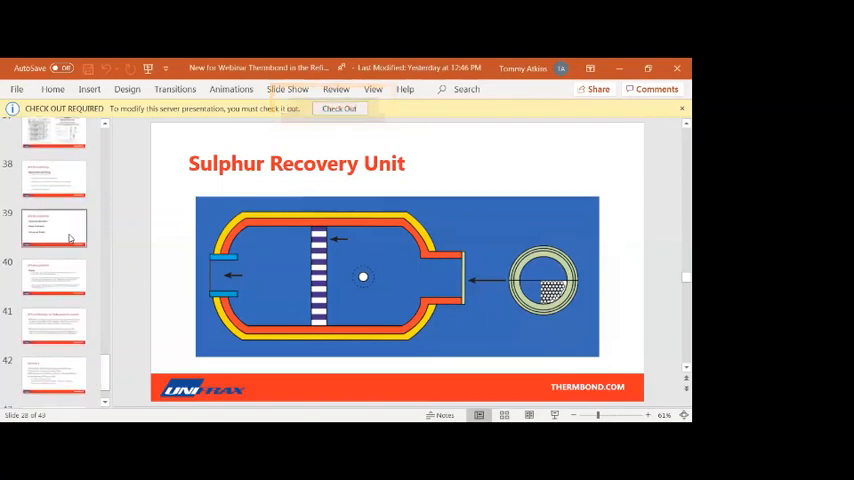
{"action": "left_click", "coordinate": [54, 227]}
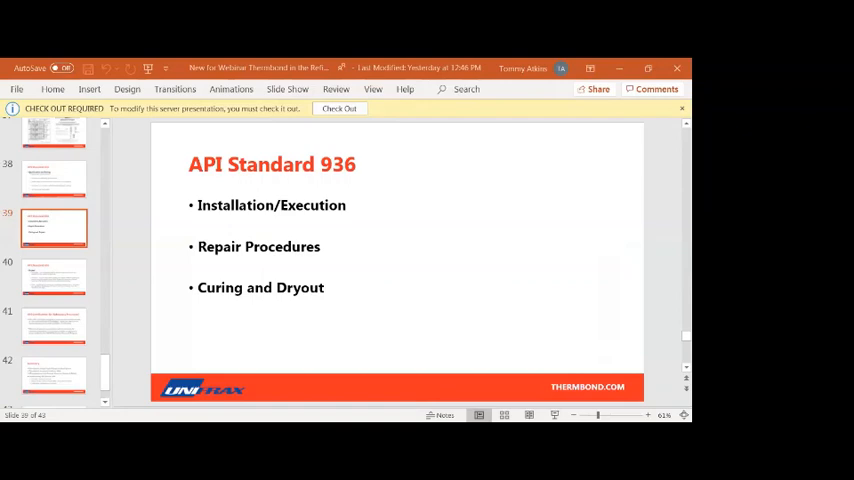
{"action": "mouse_move", "coordinate": [440, 174]}
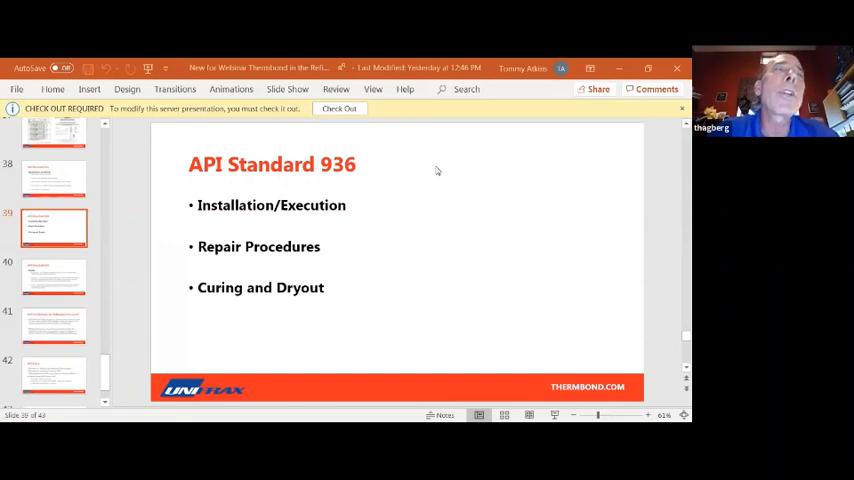
{"action": "mouse_move", "coordinate": [350, 90]}
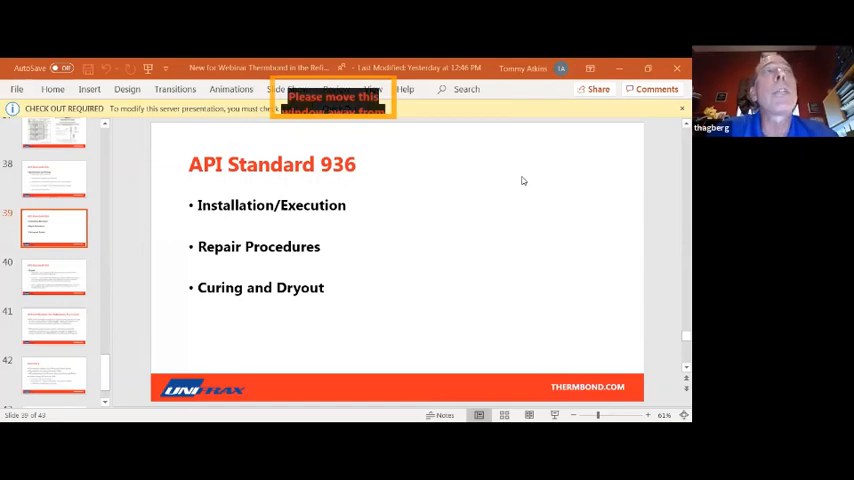
{"action": "mouse_move", "coordinate": [668, 208]}
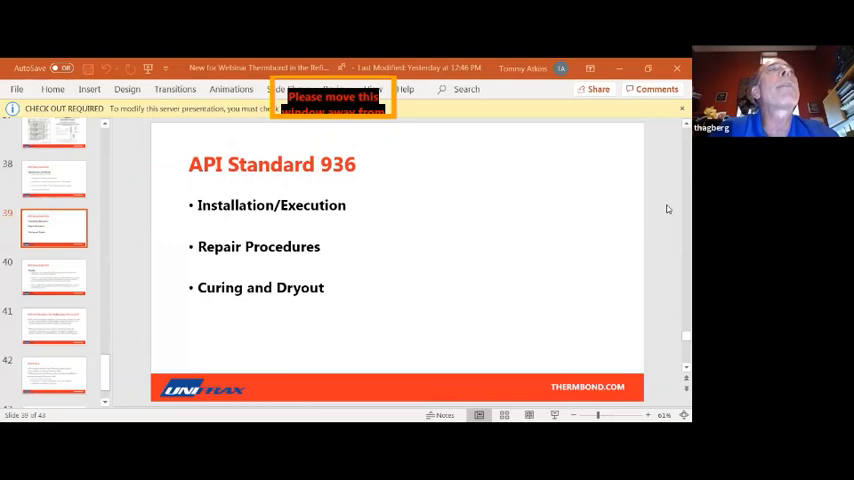
{"action": "mouse_move", "coordinate": [657, 222]}
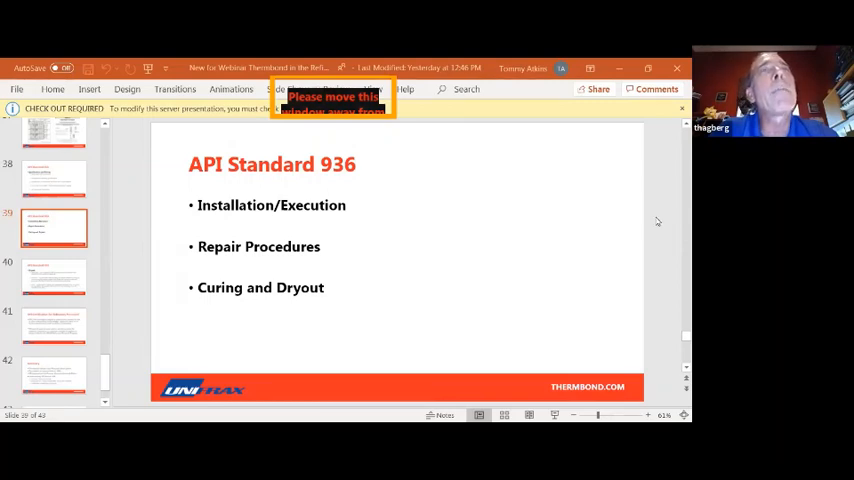
{"action": "mouse_move", "coordinate": [538, 279]}
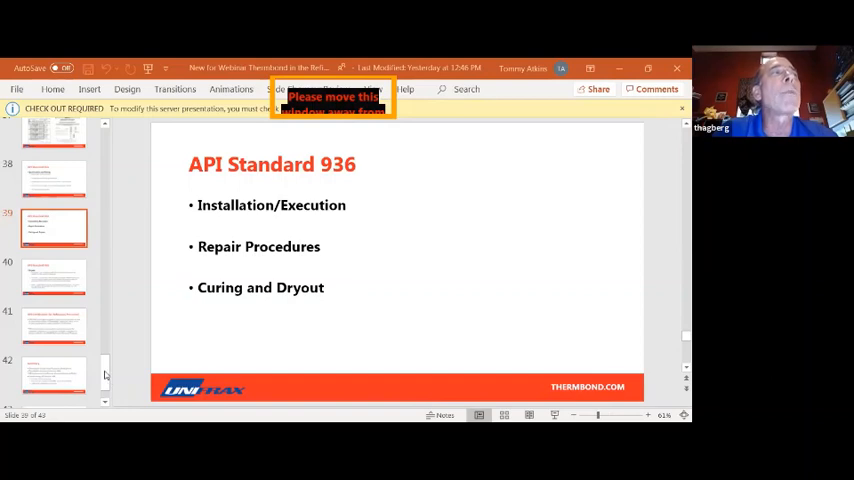
{"action": "scroll", "scroll_direction": "down", "scroll_amount": 3}
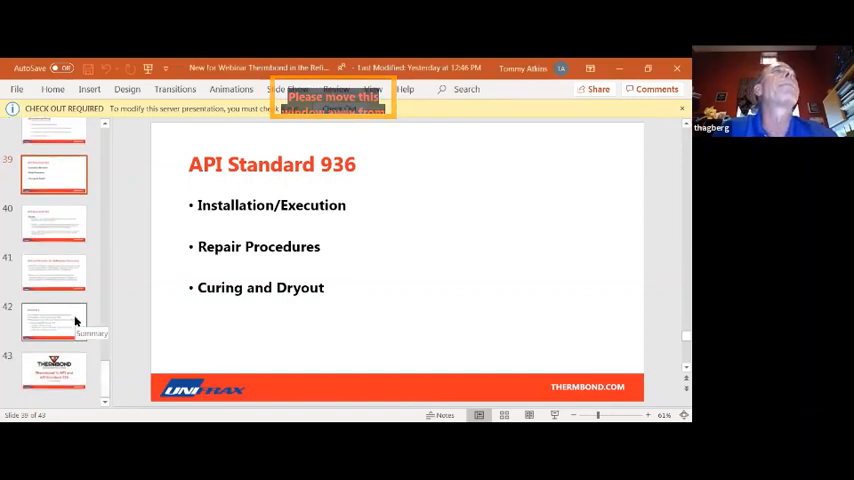
Select slide 42, Summary, in the thumbnail pane to close the presentation
{"action": "left_click", "coordinate": [54, 320]}
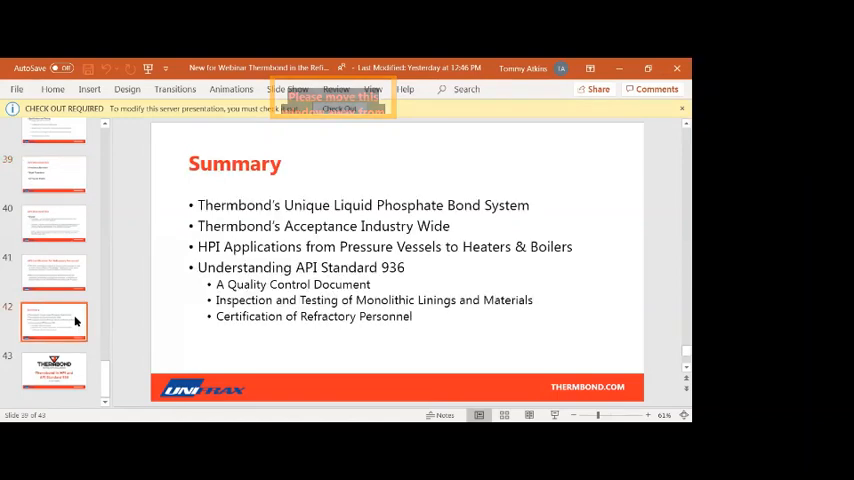